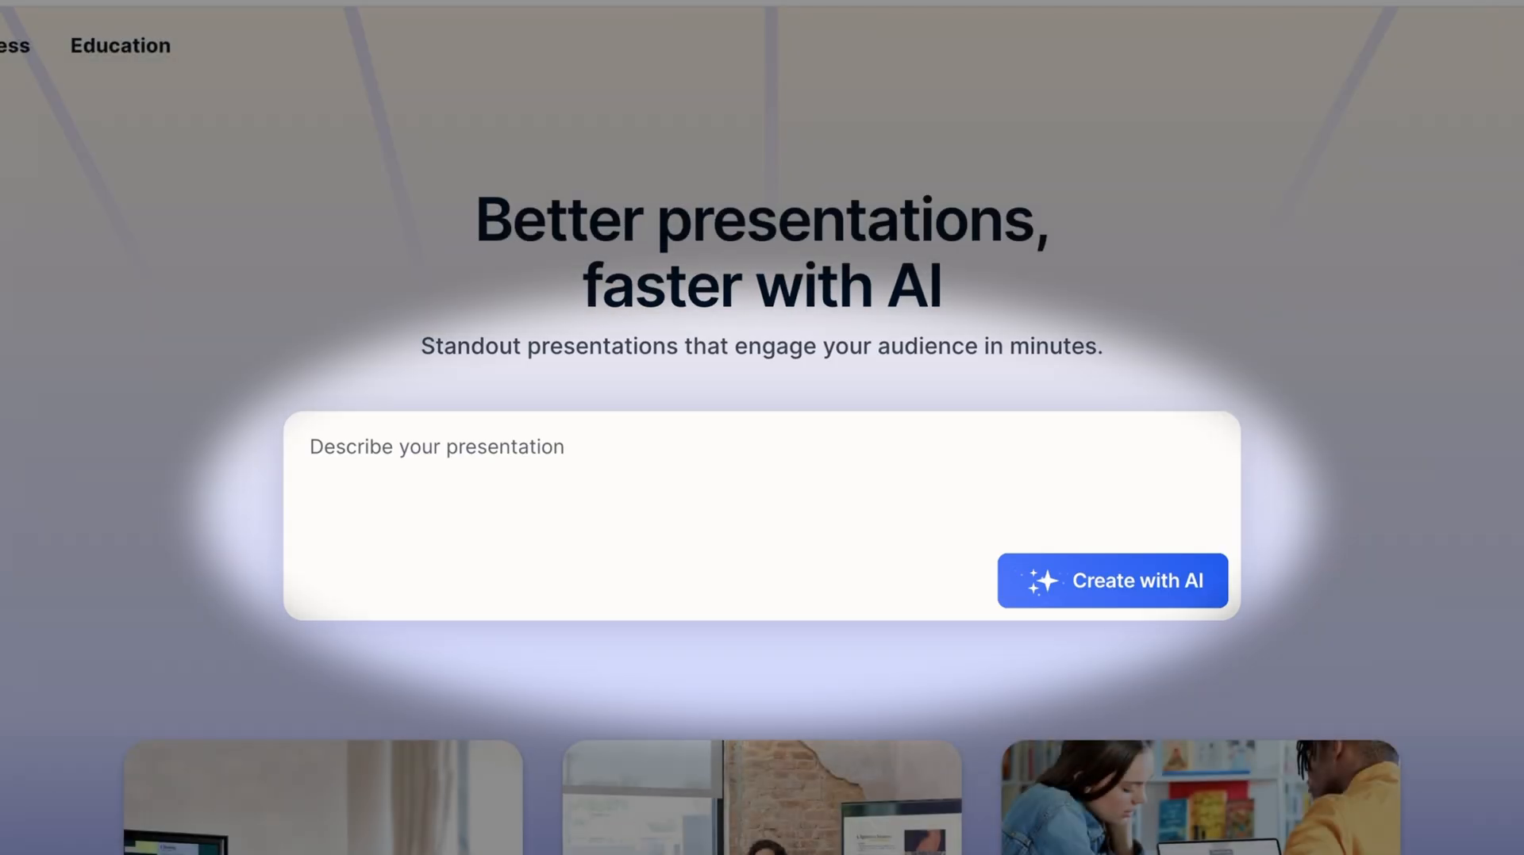
# - Describe the presentation as 'Presentation about the Roman Empire' and create it with AI
pyautogui.write('Presentation')
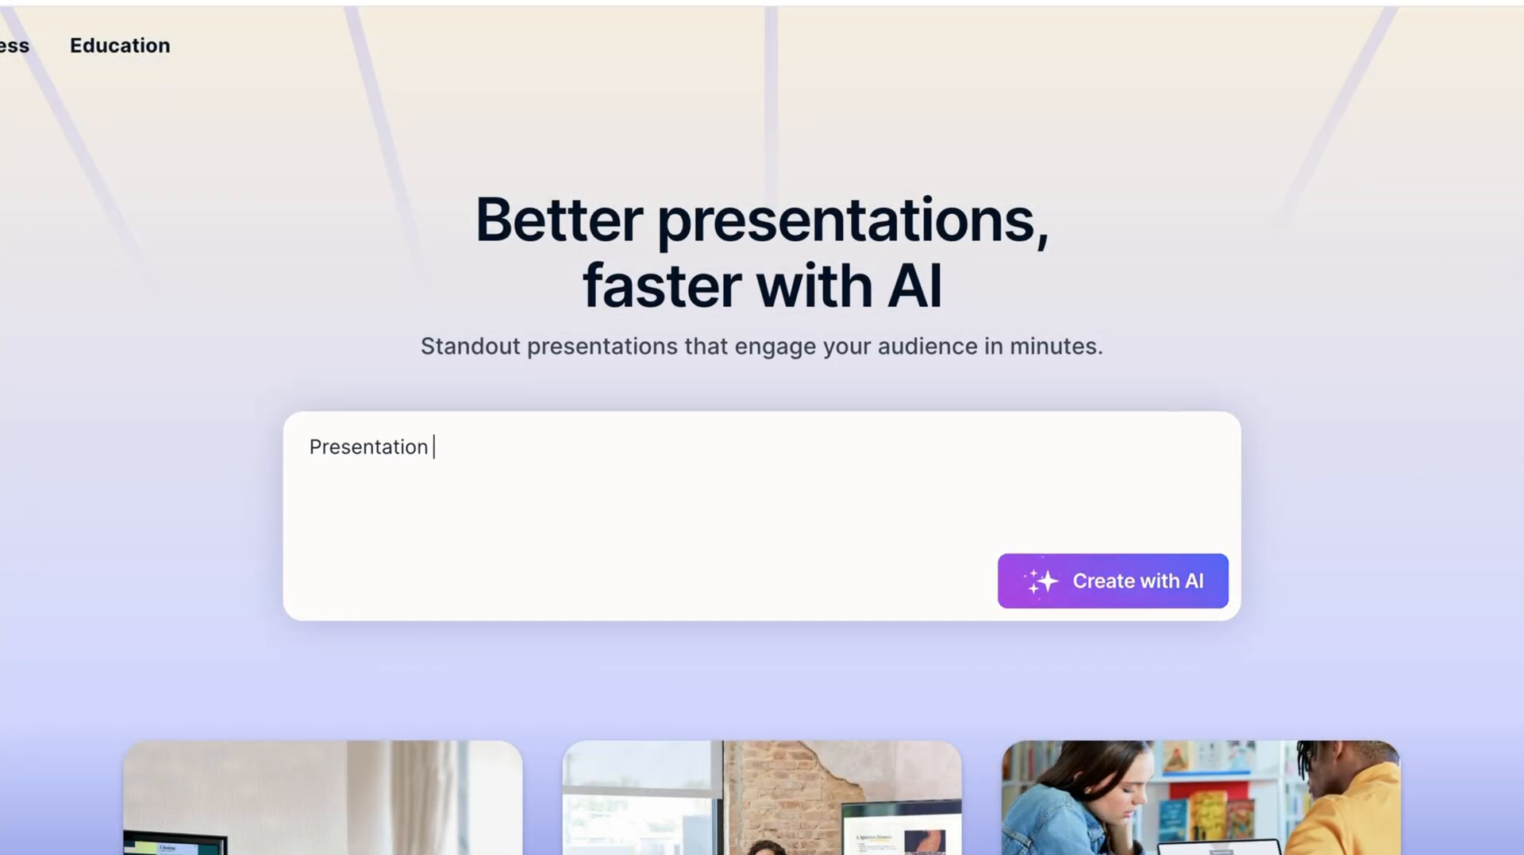
pyautogui.write('about the Roman E')
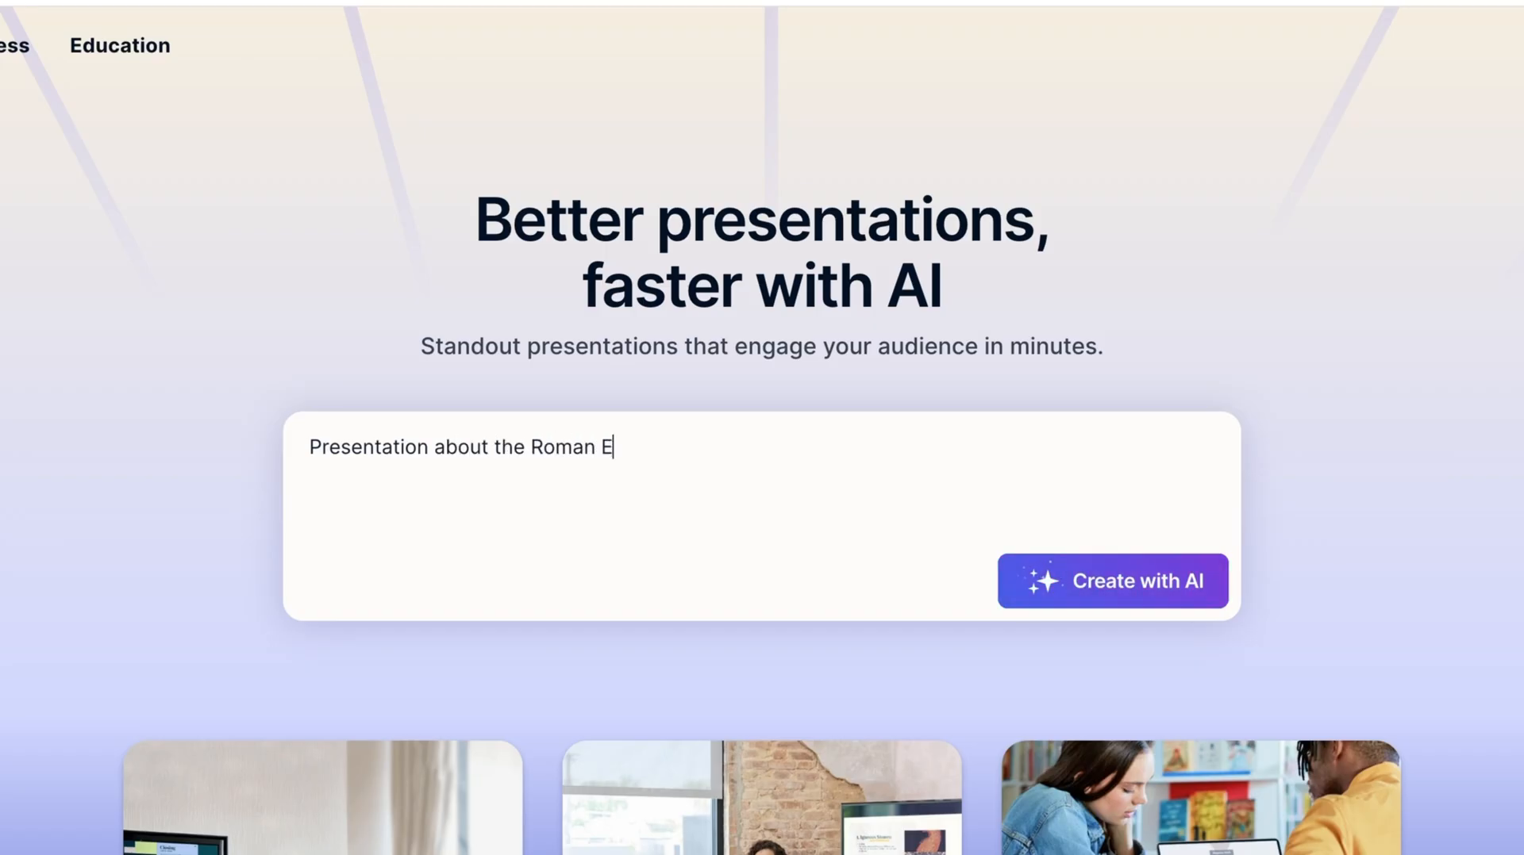
pyautogui.write('mpire')
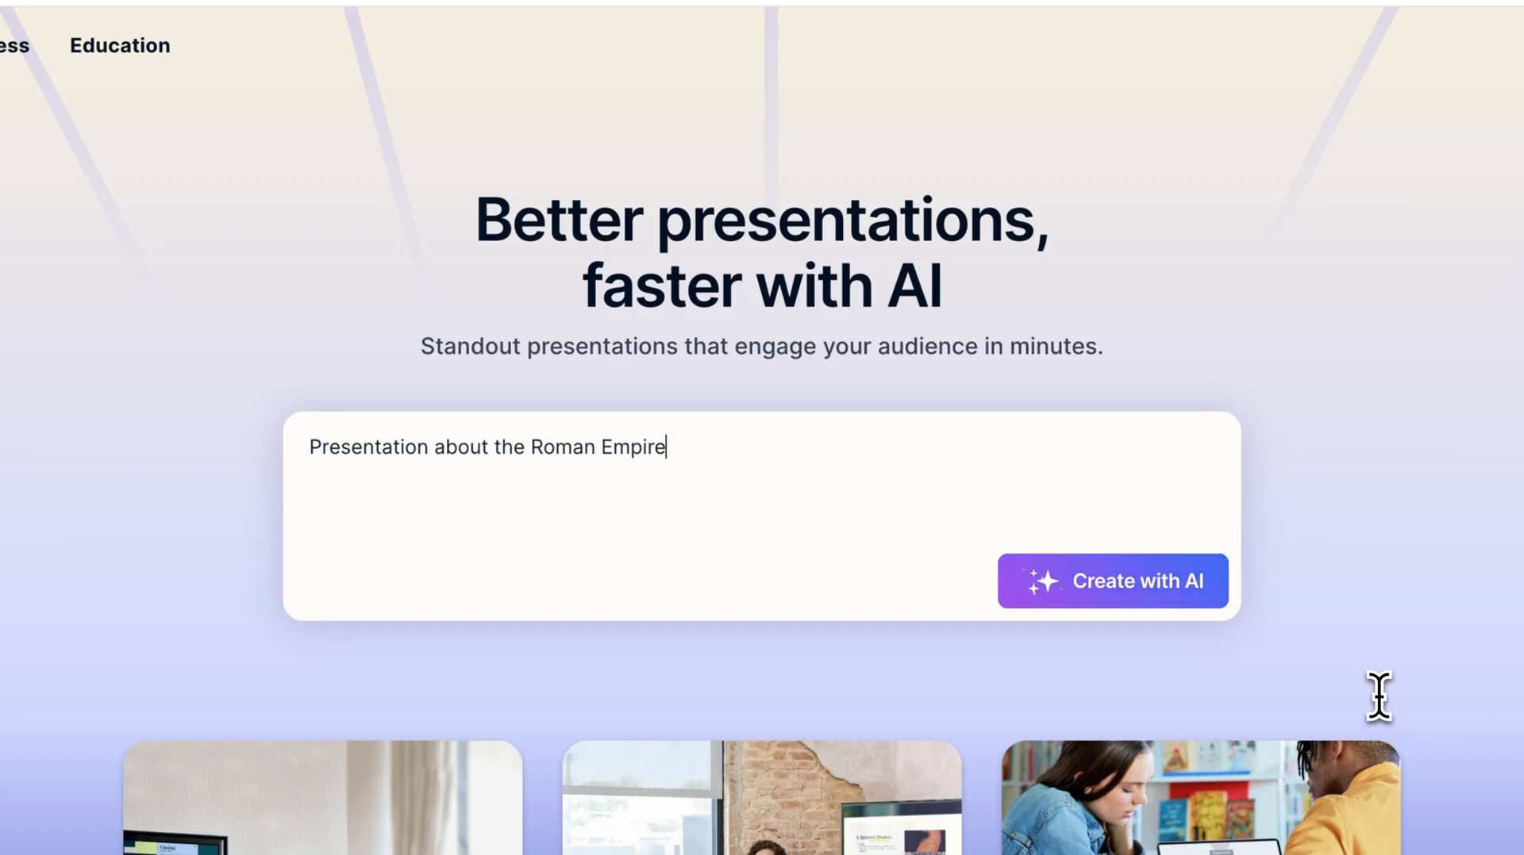
pyautogui.click(1113, 581)
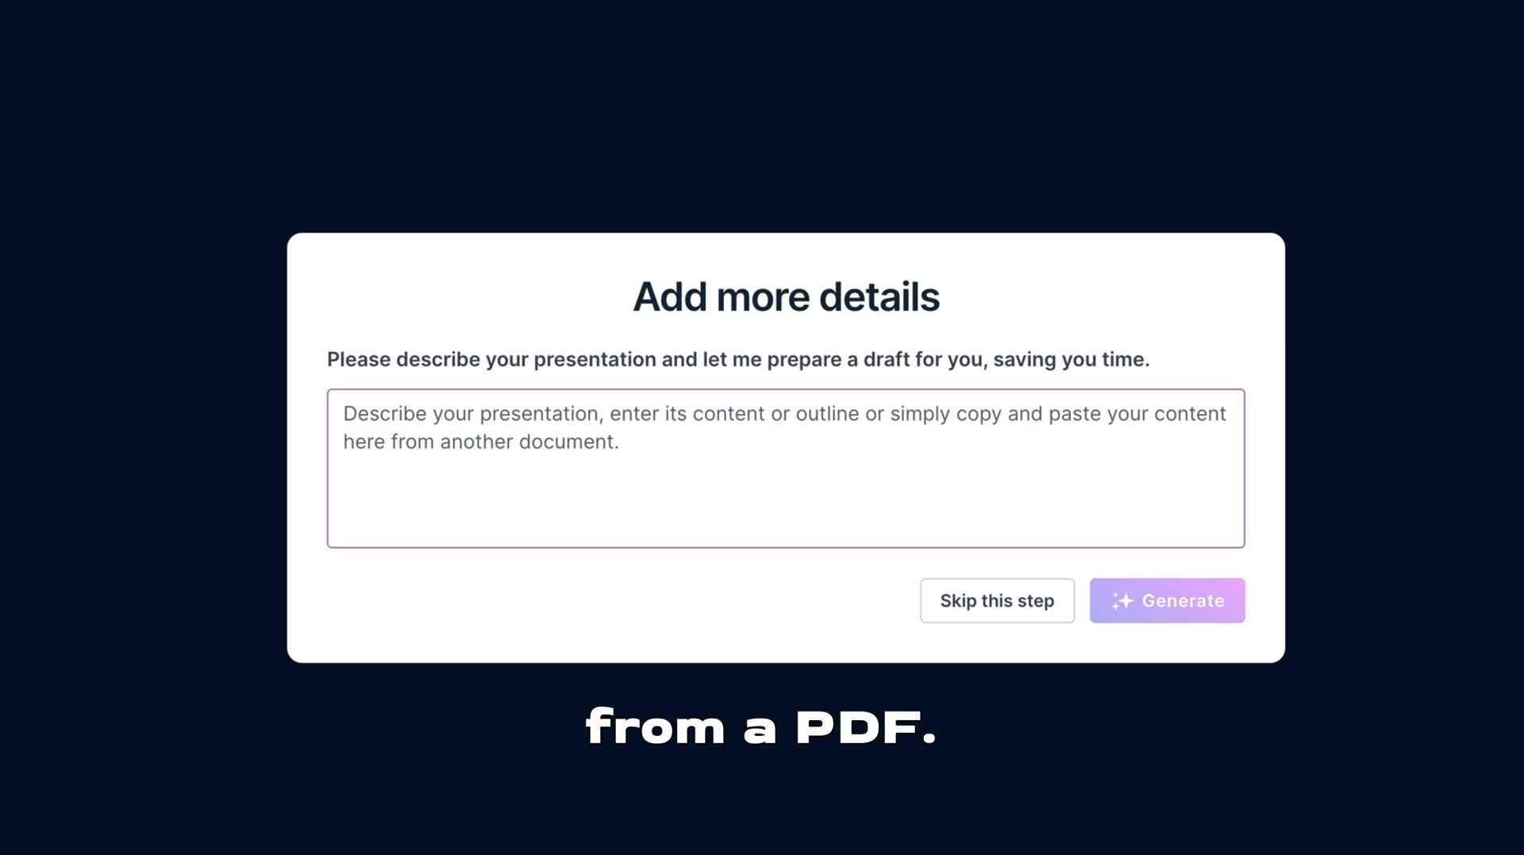
# - Generate the draft covering rise, key figures, events, cultural impact, decline, with red theme and bold fonts
pyautogui.write('Include its ri')
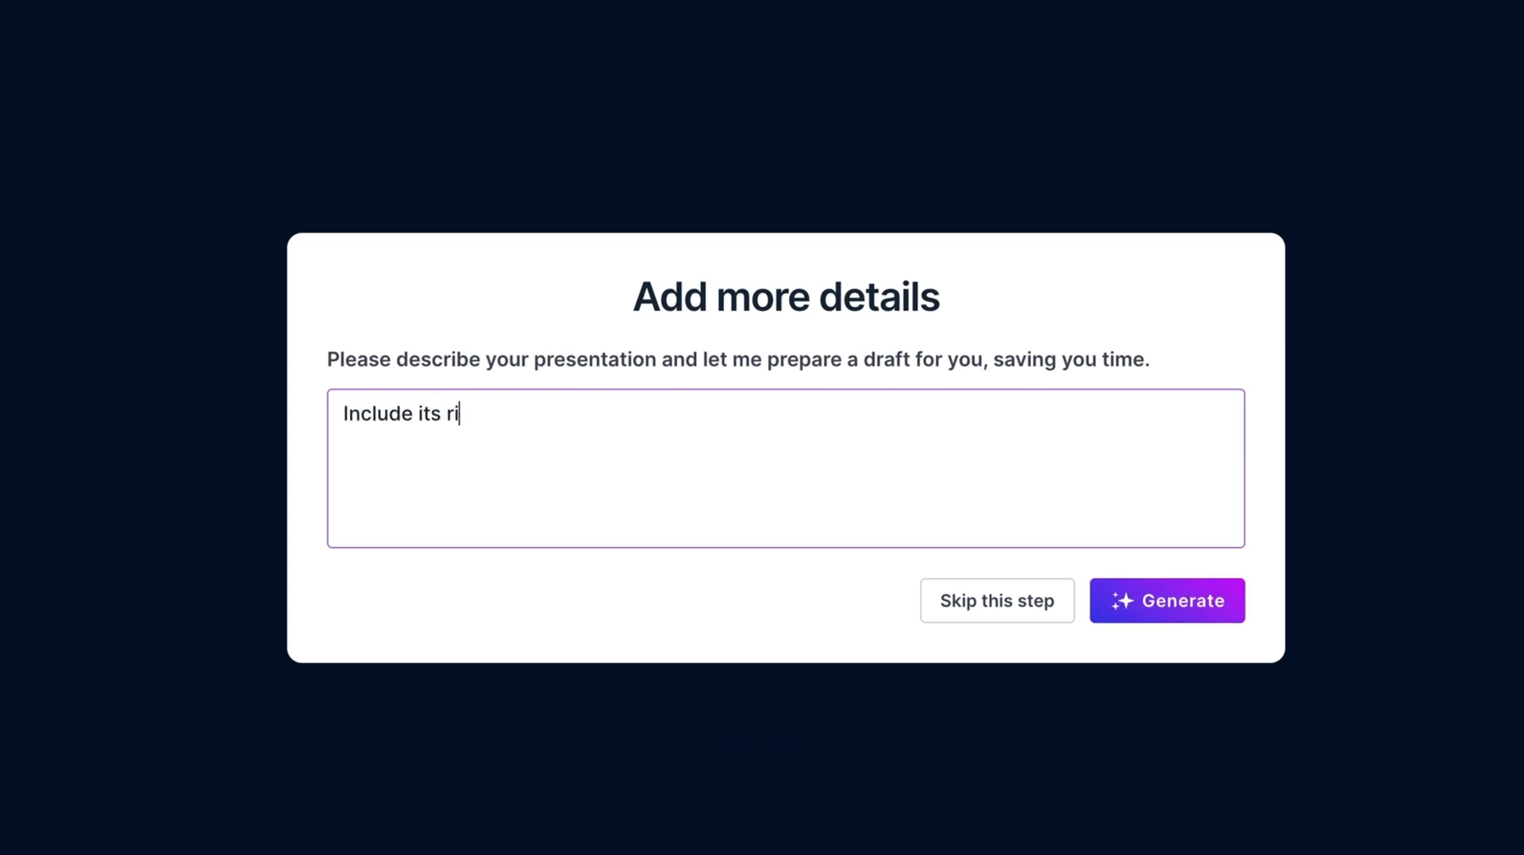
pyautogui.write('se, key histor')
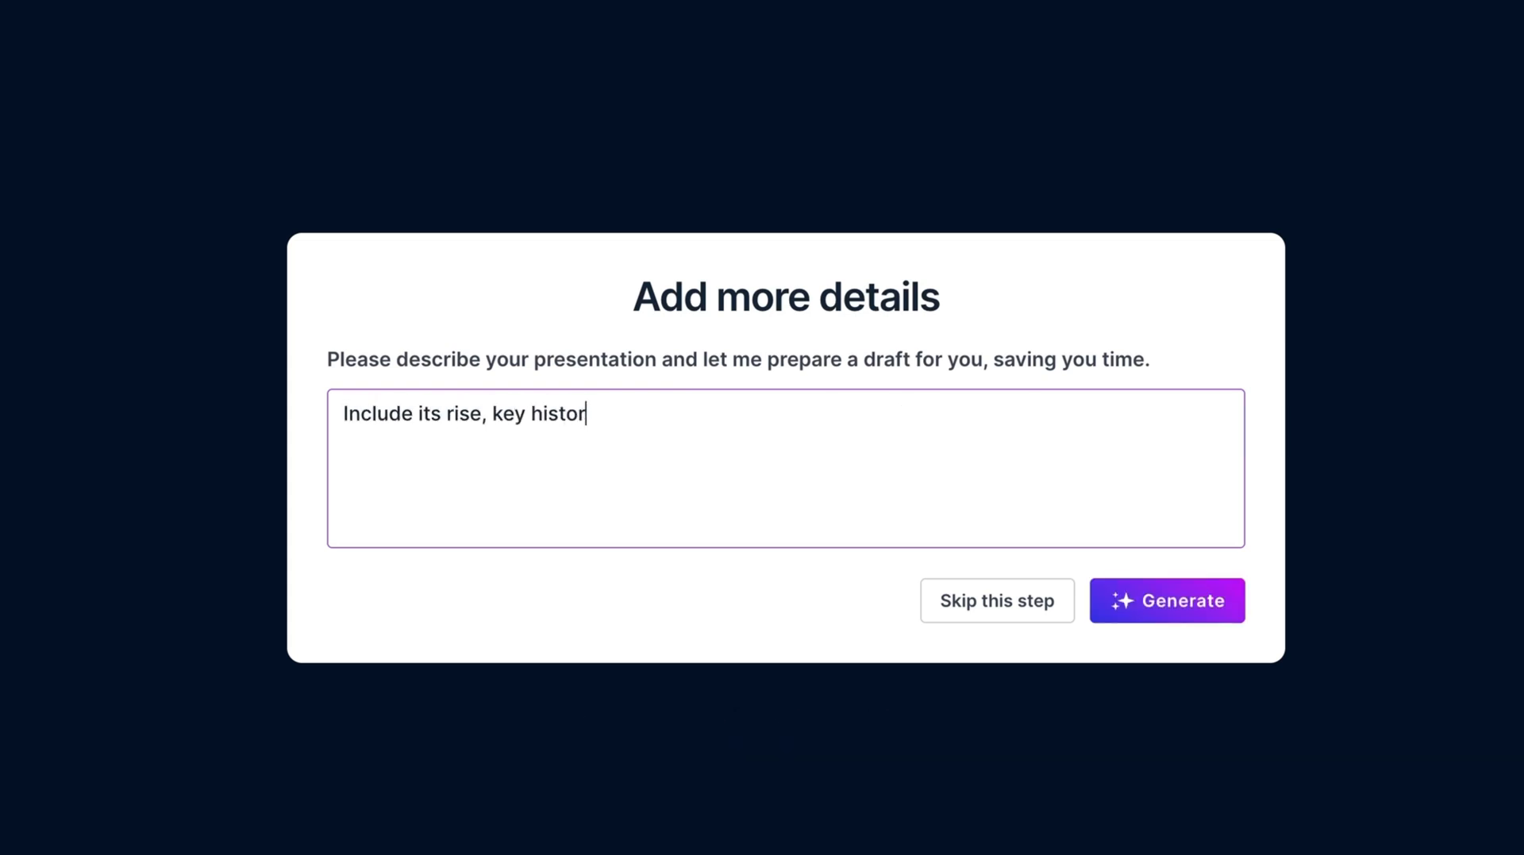
pyautogui.write('ical figures, major events')
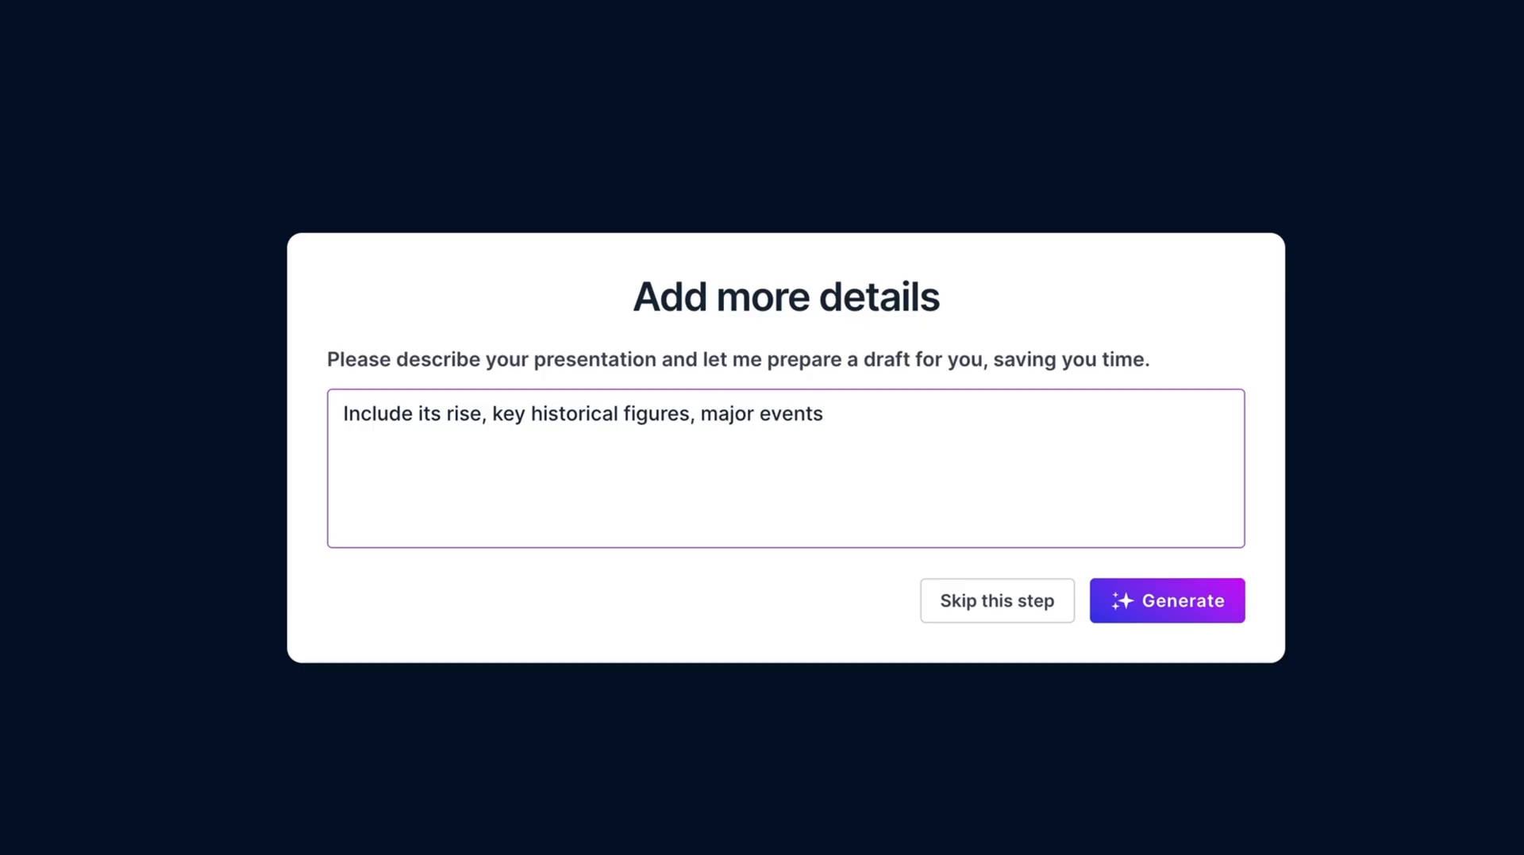
pyautogui.write(', cultural impact')
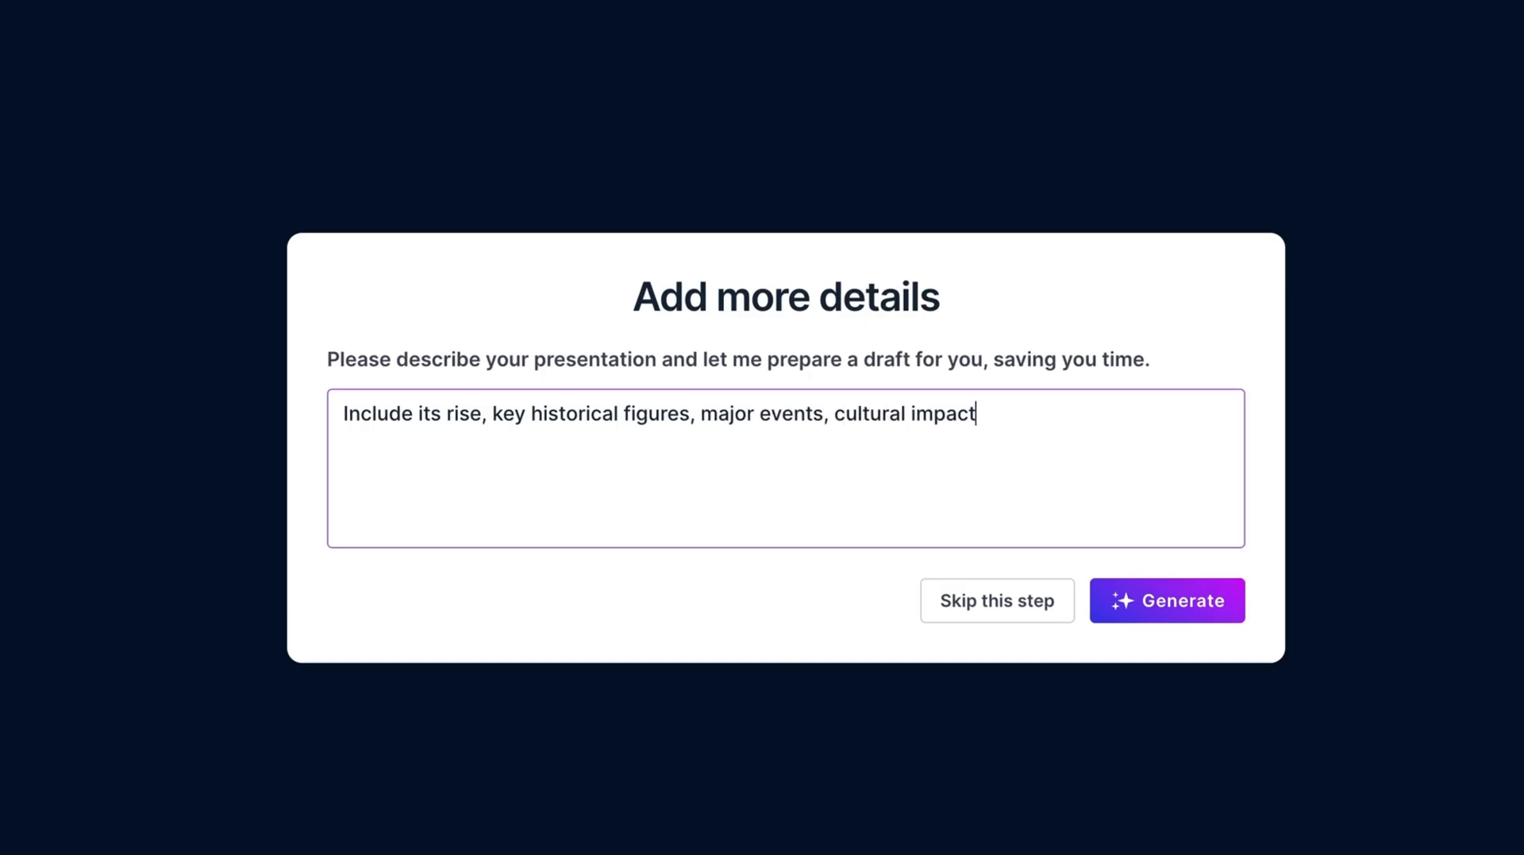
pyautogui.write('and decline.')
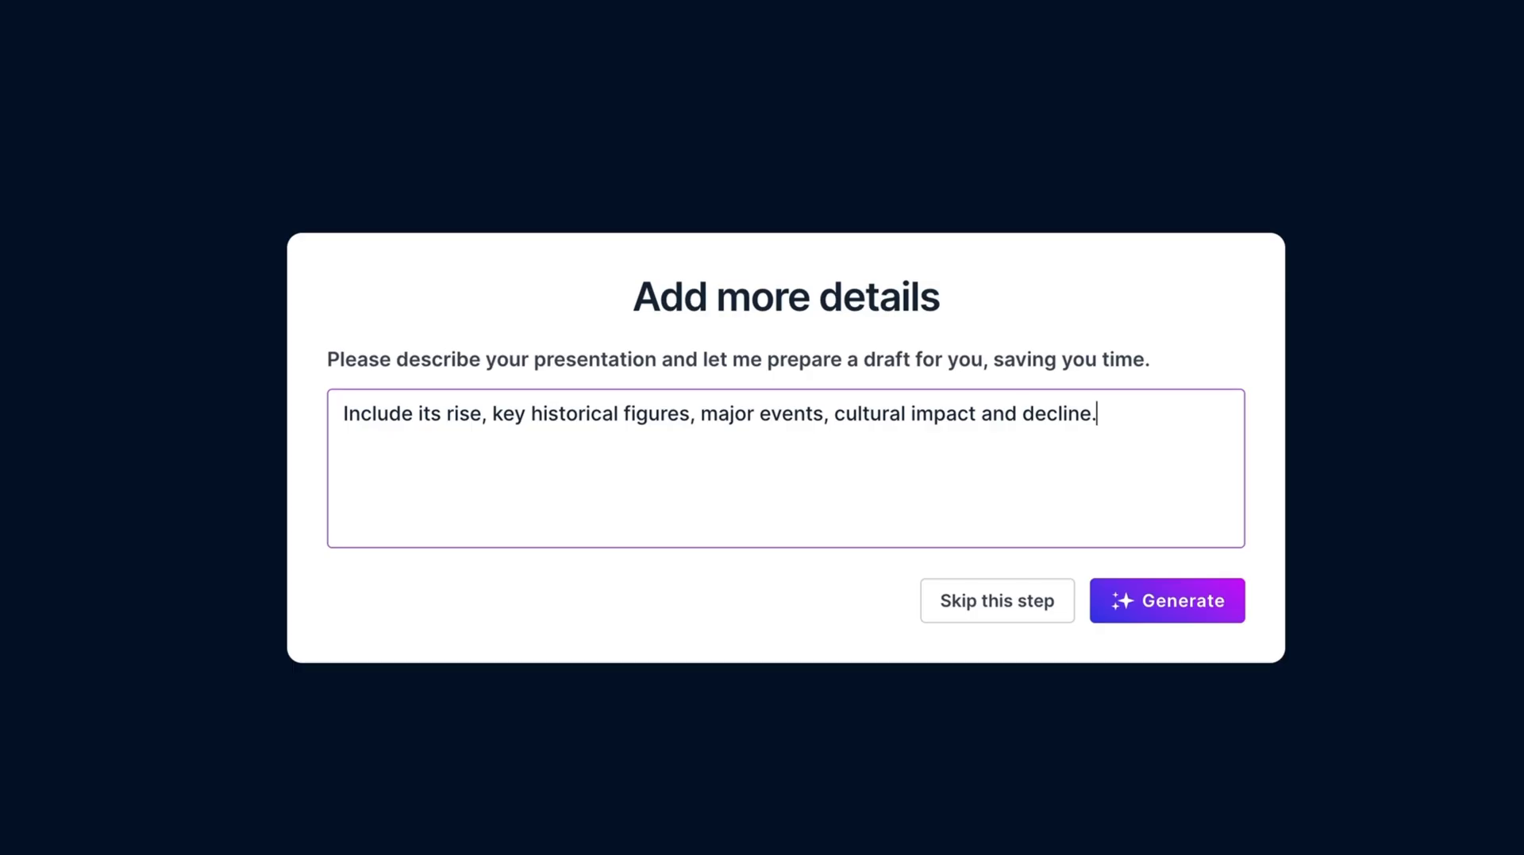
pyautogui.write('Use a red theme')
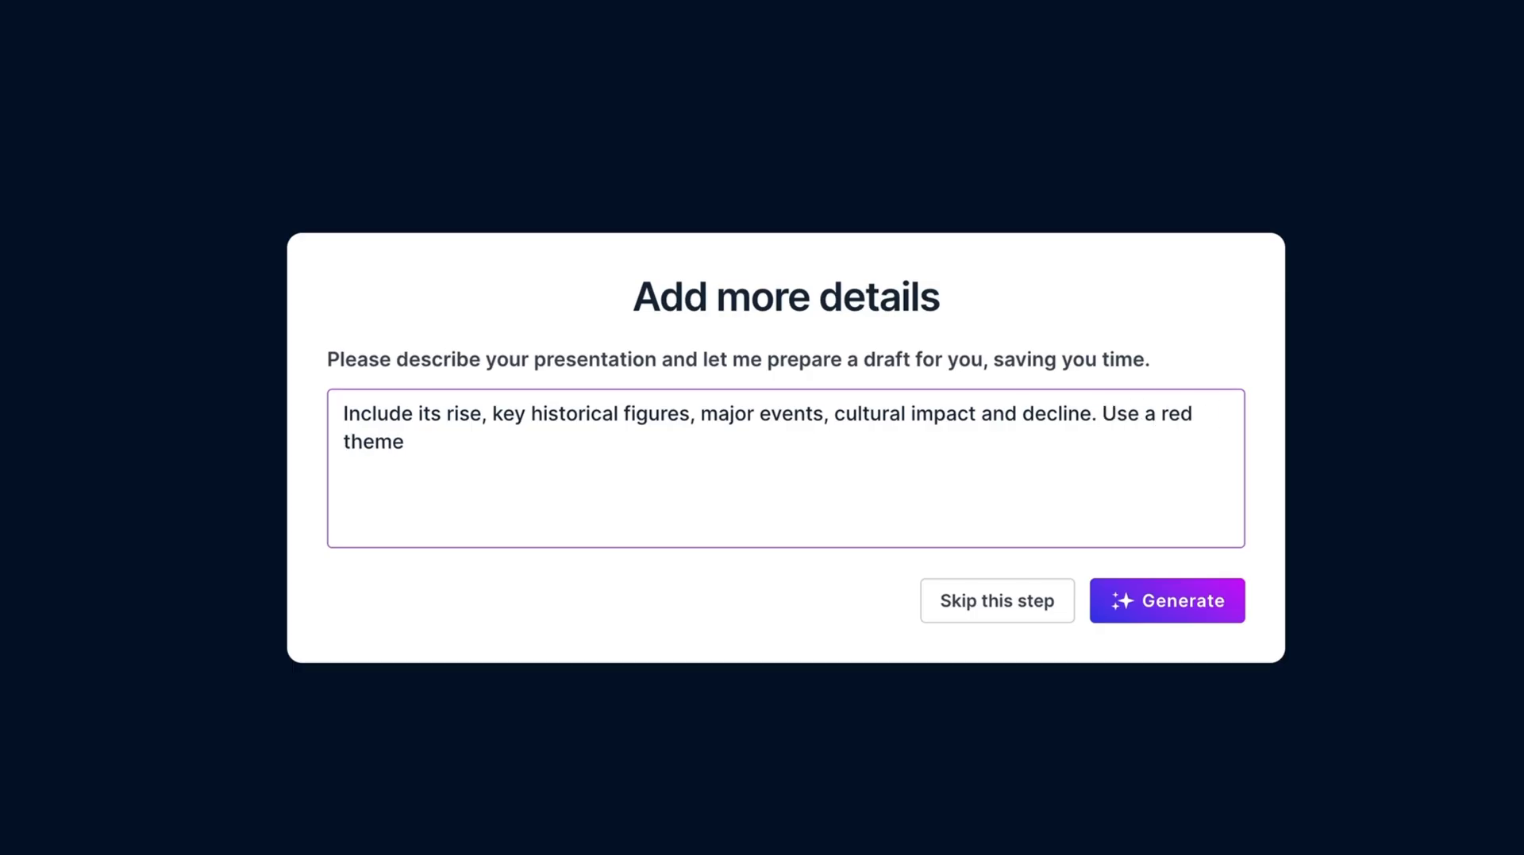
pyautogui.write('with bold fonts and nice pictures')
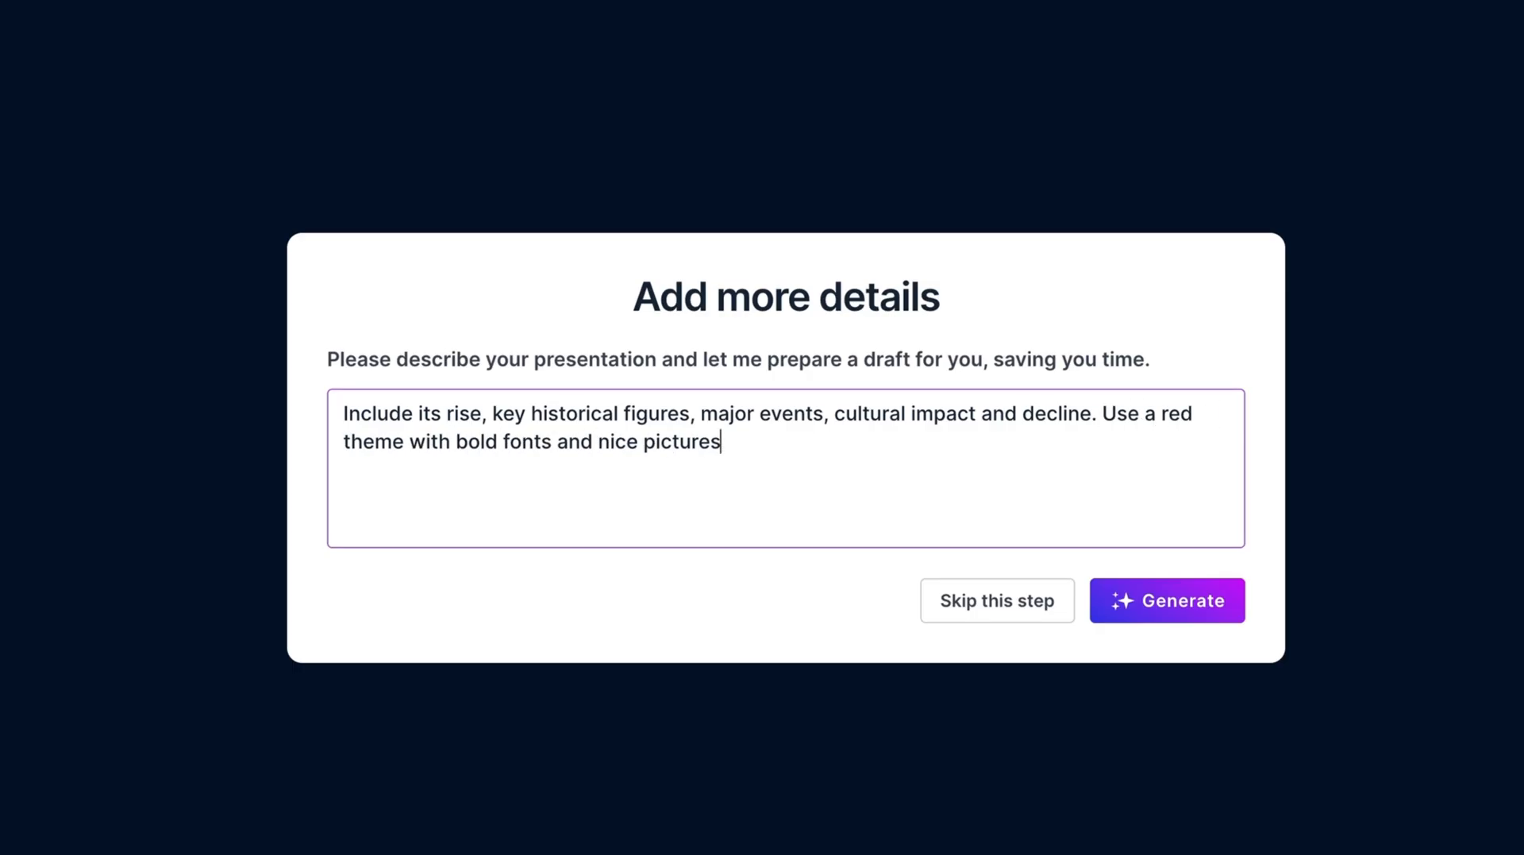
pyautogui.click(1167, 600)
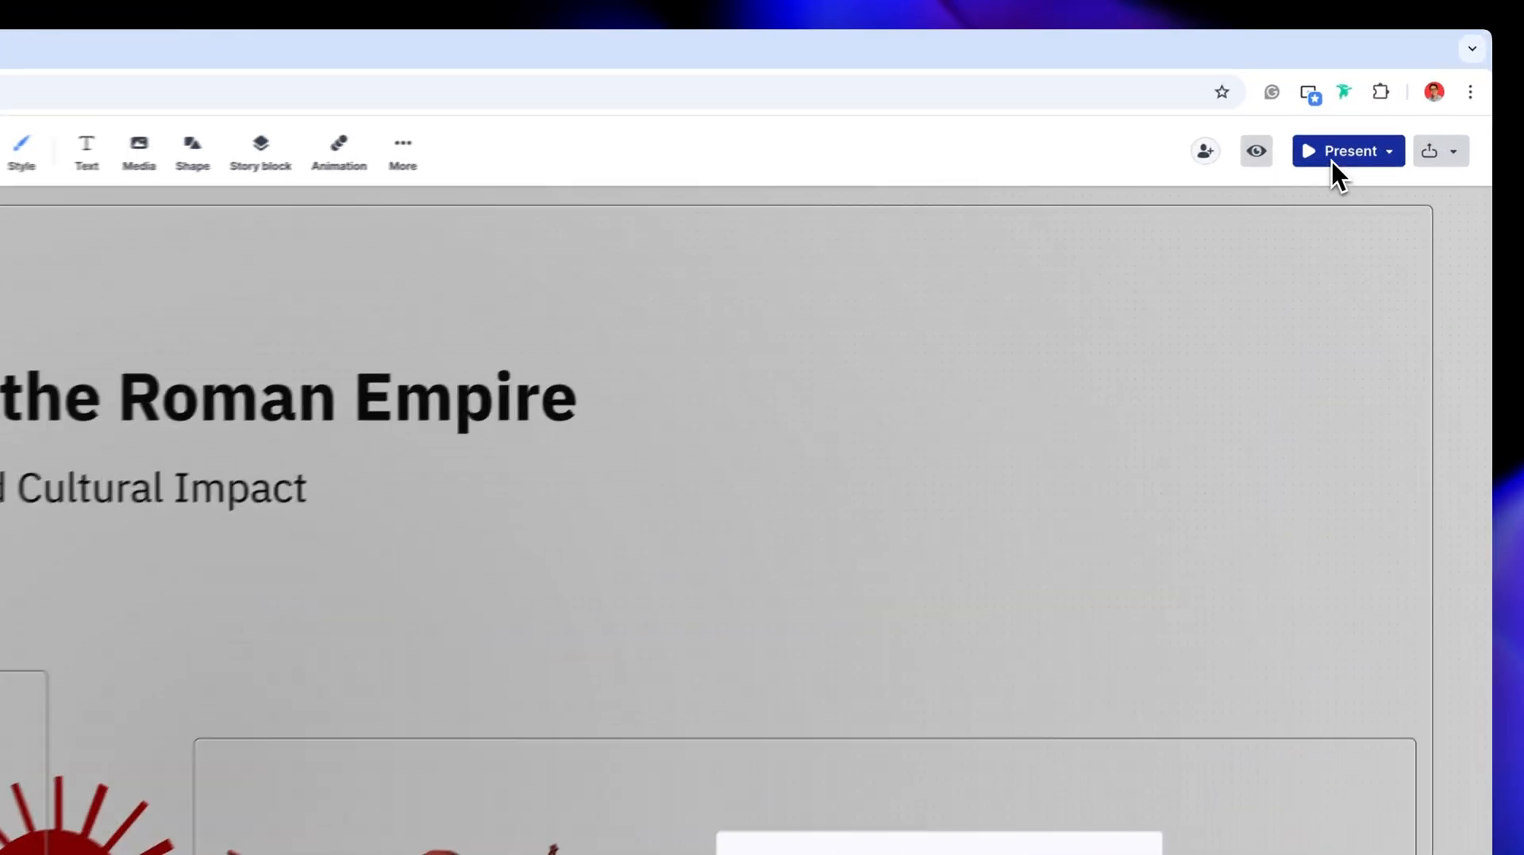
# - Wait for the AI to finish and open 'The Rise and Fall of the Roman Empire' in the editor
pyautogui.click(1342, 151)
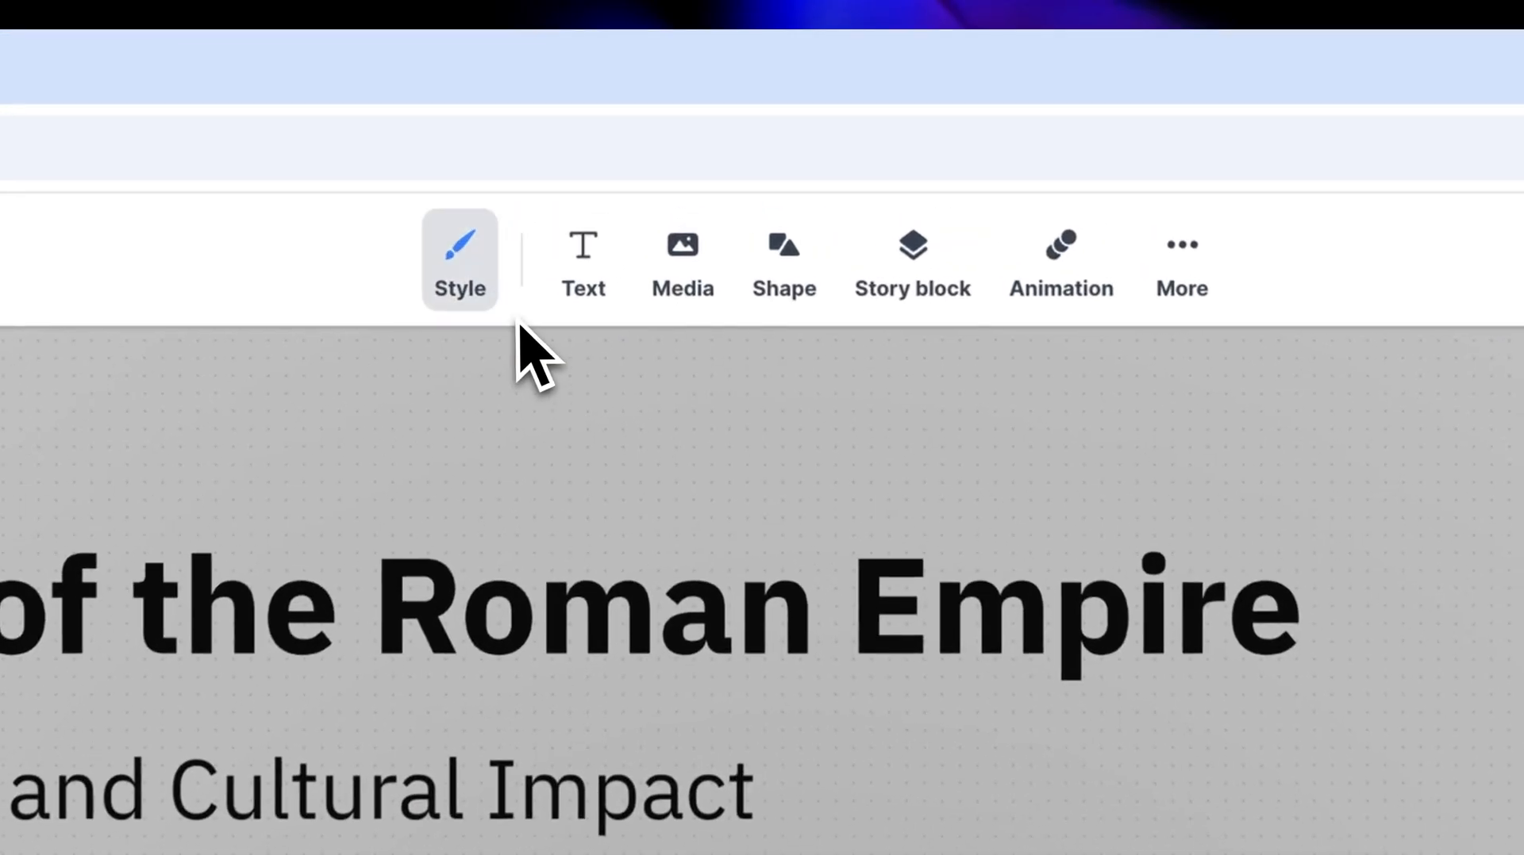
# - Open the Style colour palettes and try a dark blue palette
pyautogui.click(459, 260)
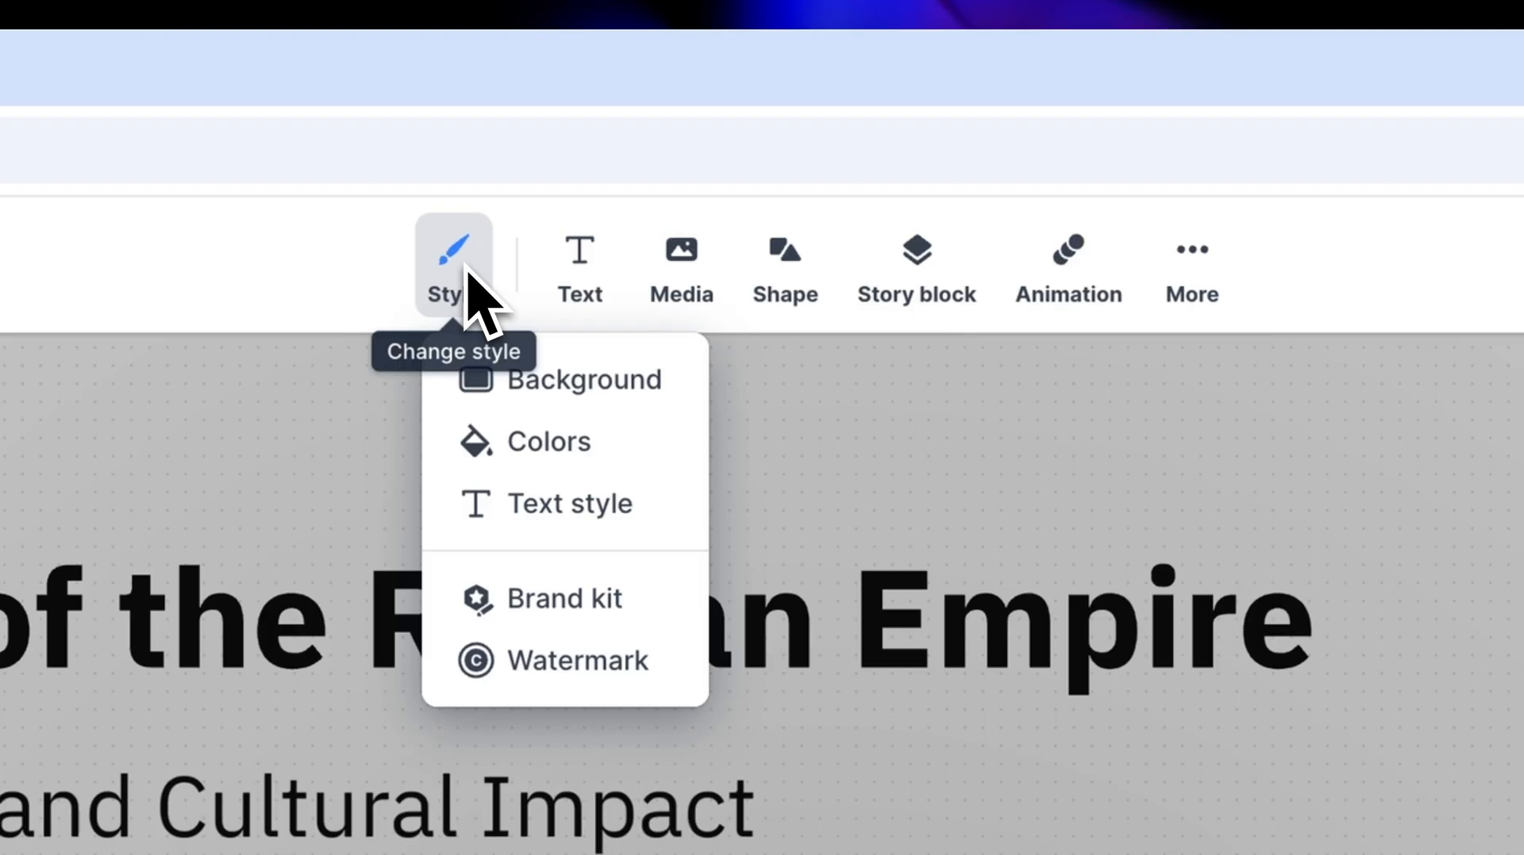
pyautogui.moveTo(614, 551)
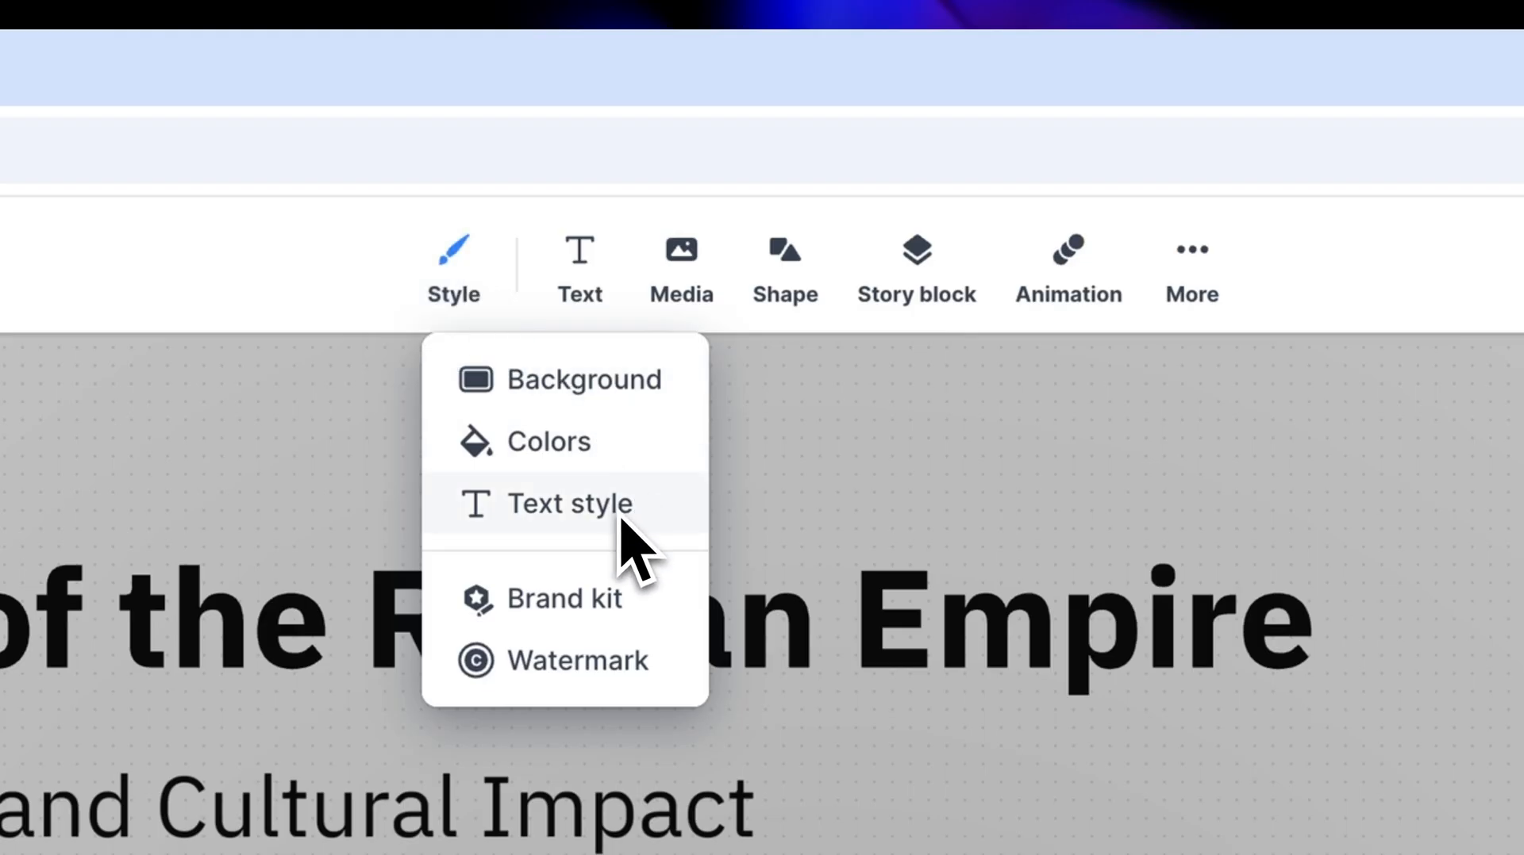
pyautogui.click(548, 442)
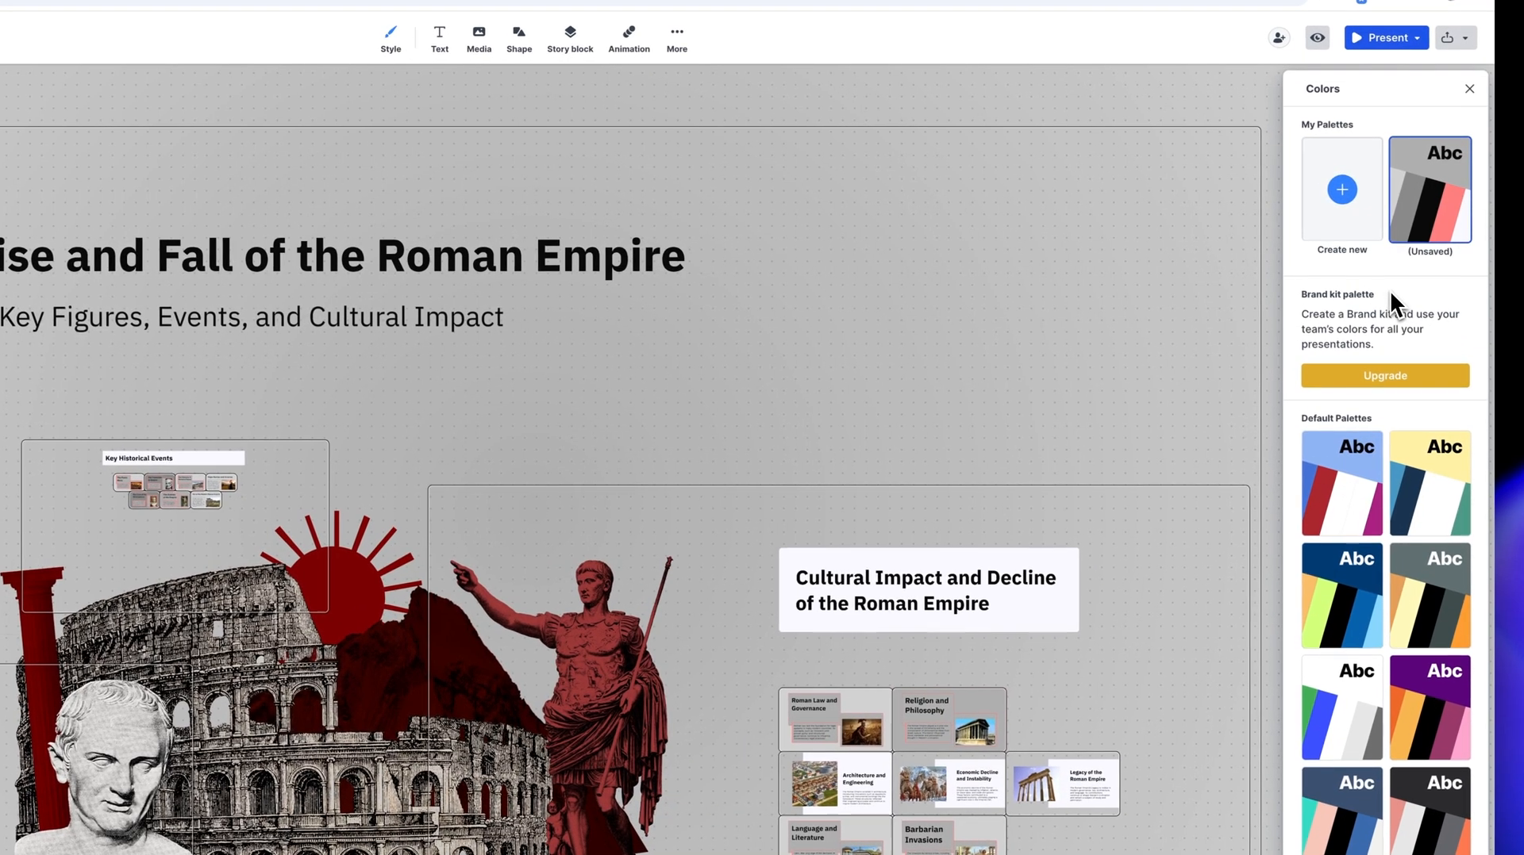
pyautogui.scroll(-3)
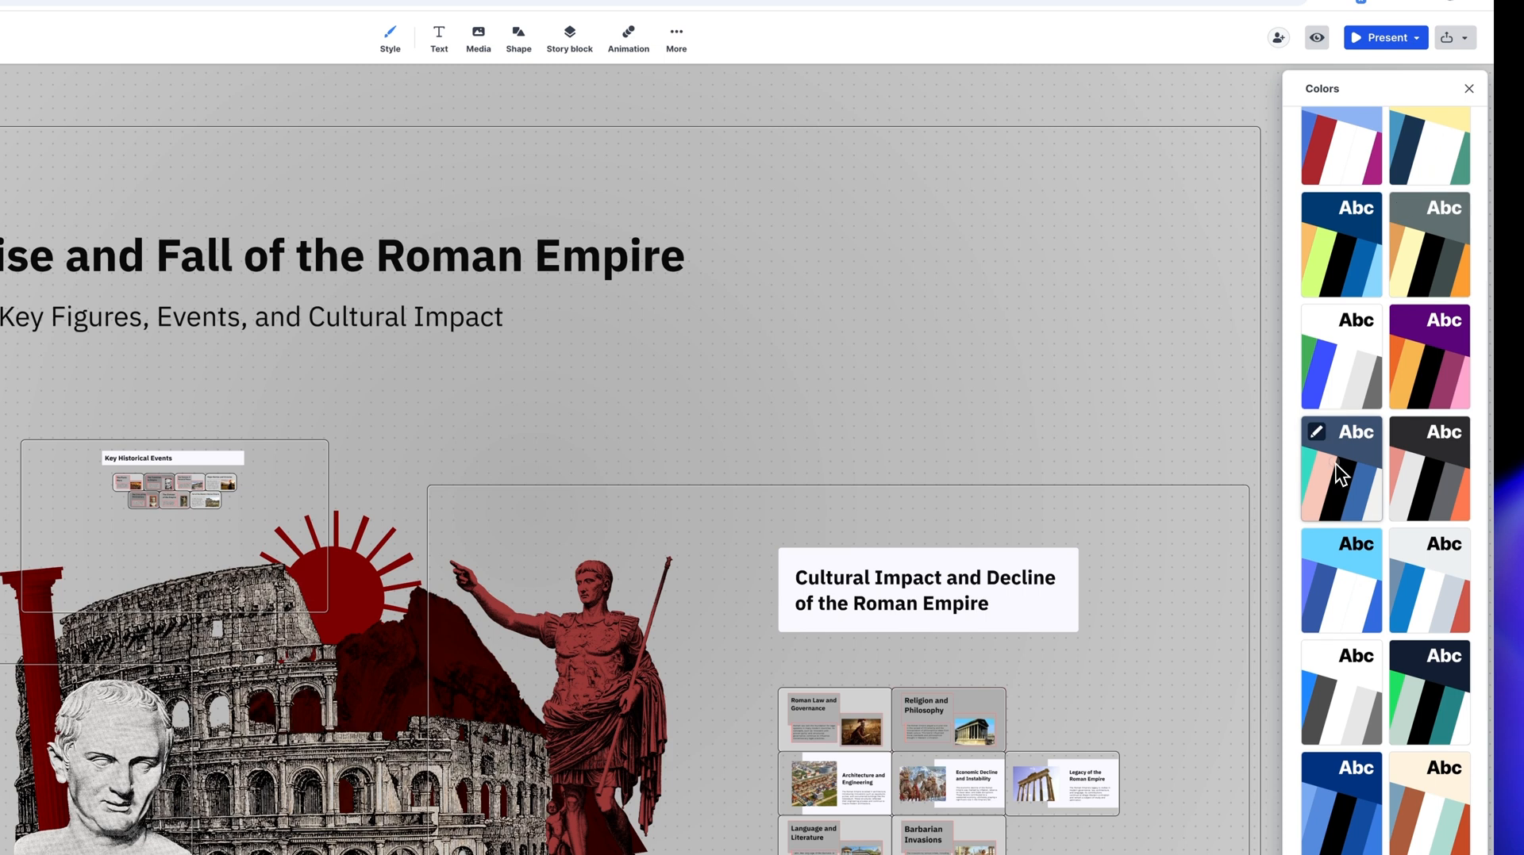
pyautogui.click(1340, 468)
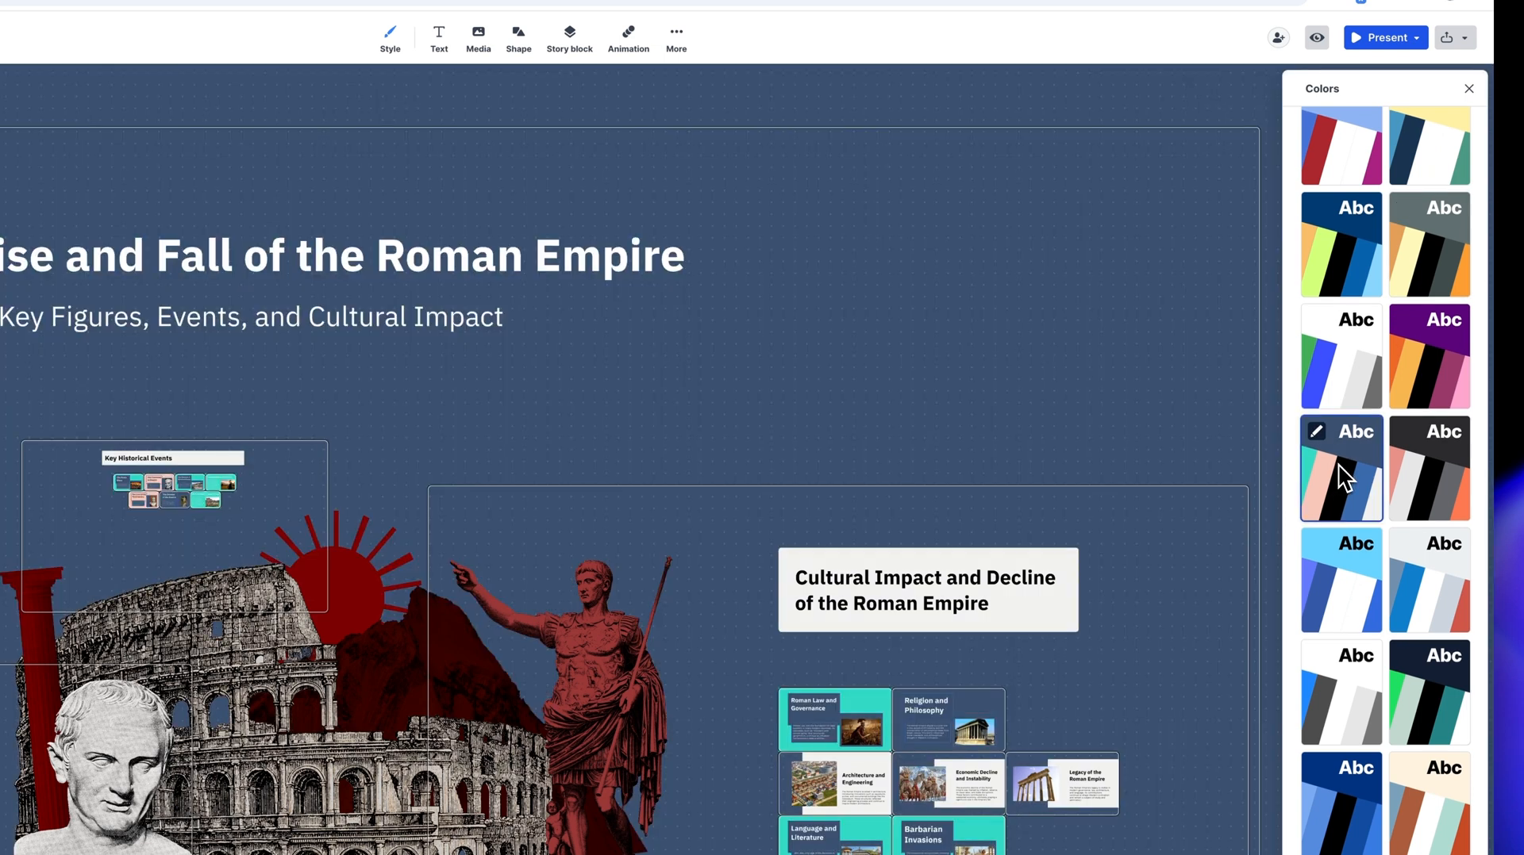
# - Customise the dark palette with a dark red fifth colour and save it
pyautogui.click(1429, 442)
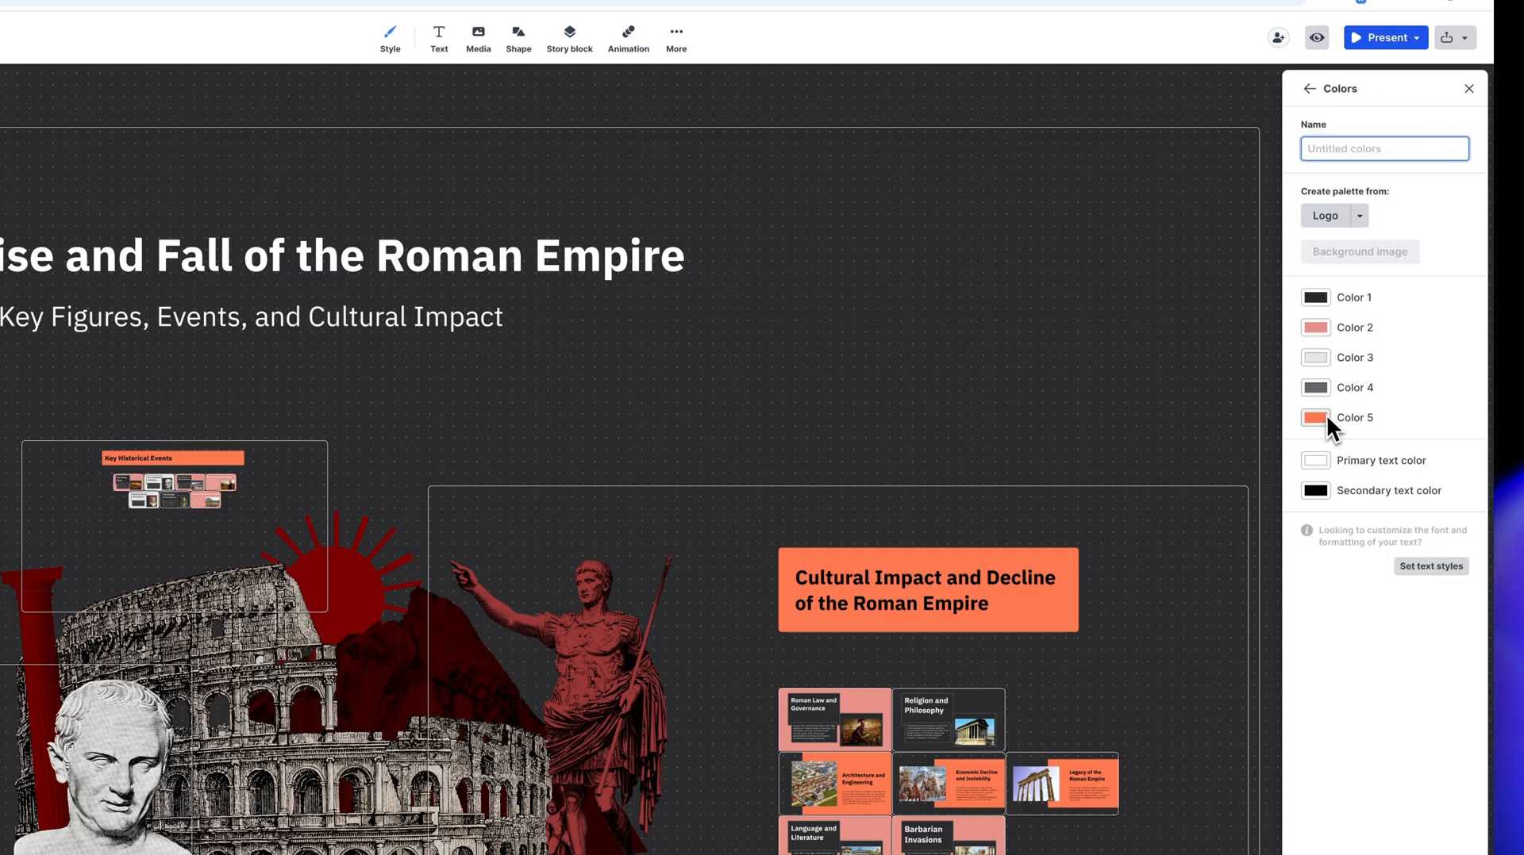
pyautogui.click(1315, 418)
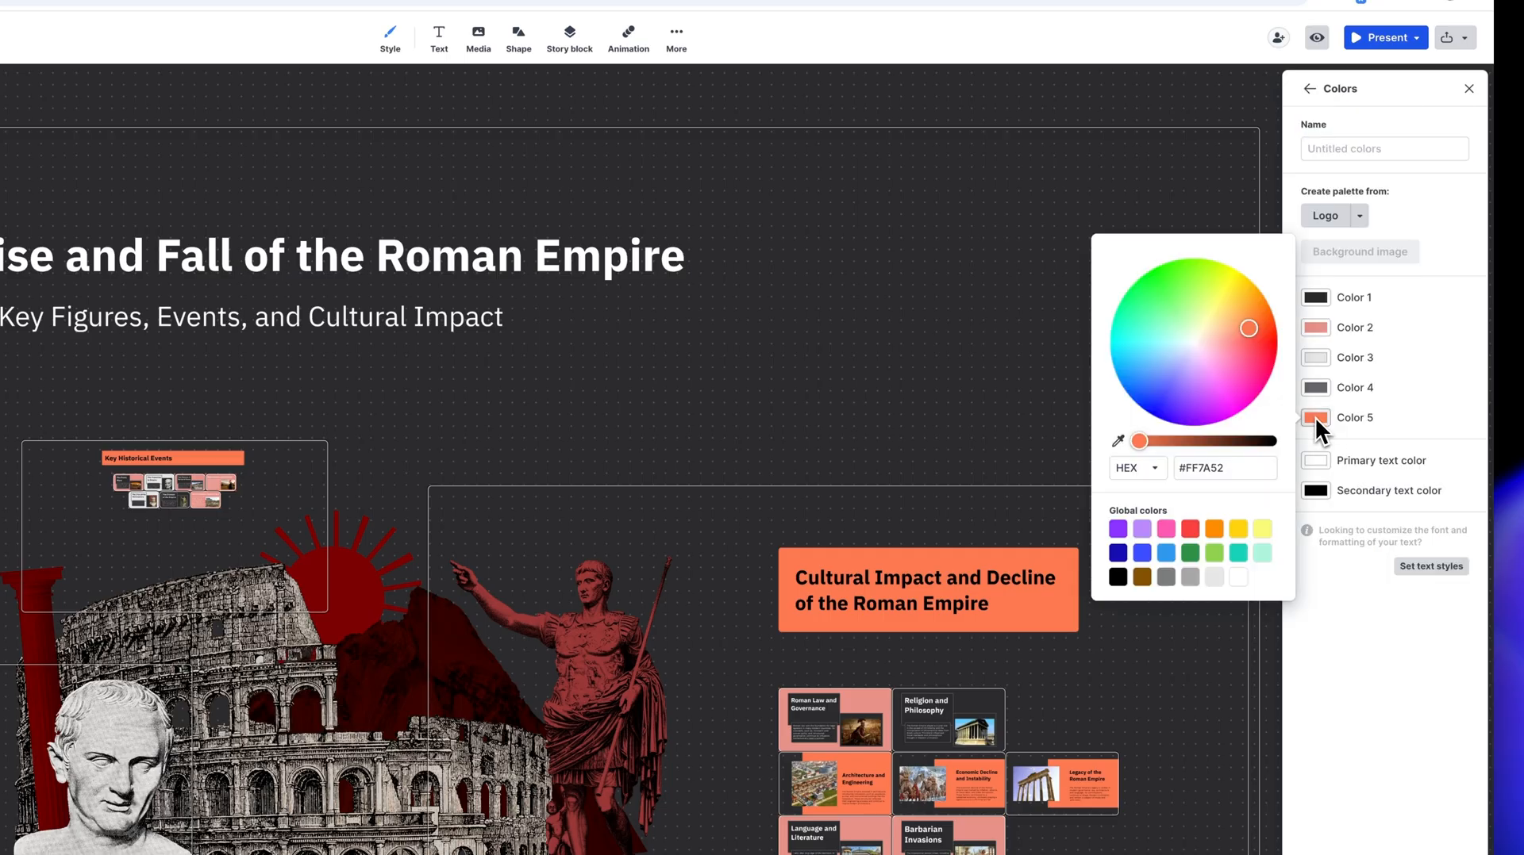
pyautogui.click(1239, 346)
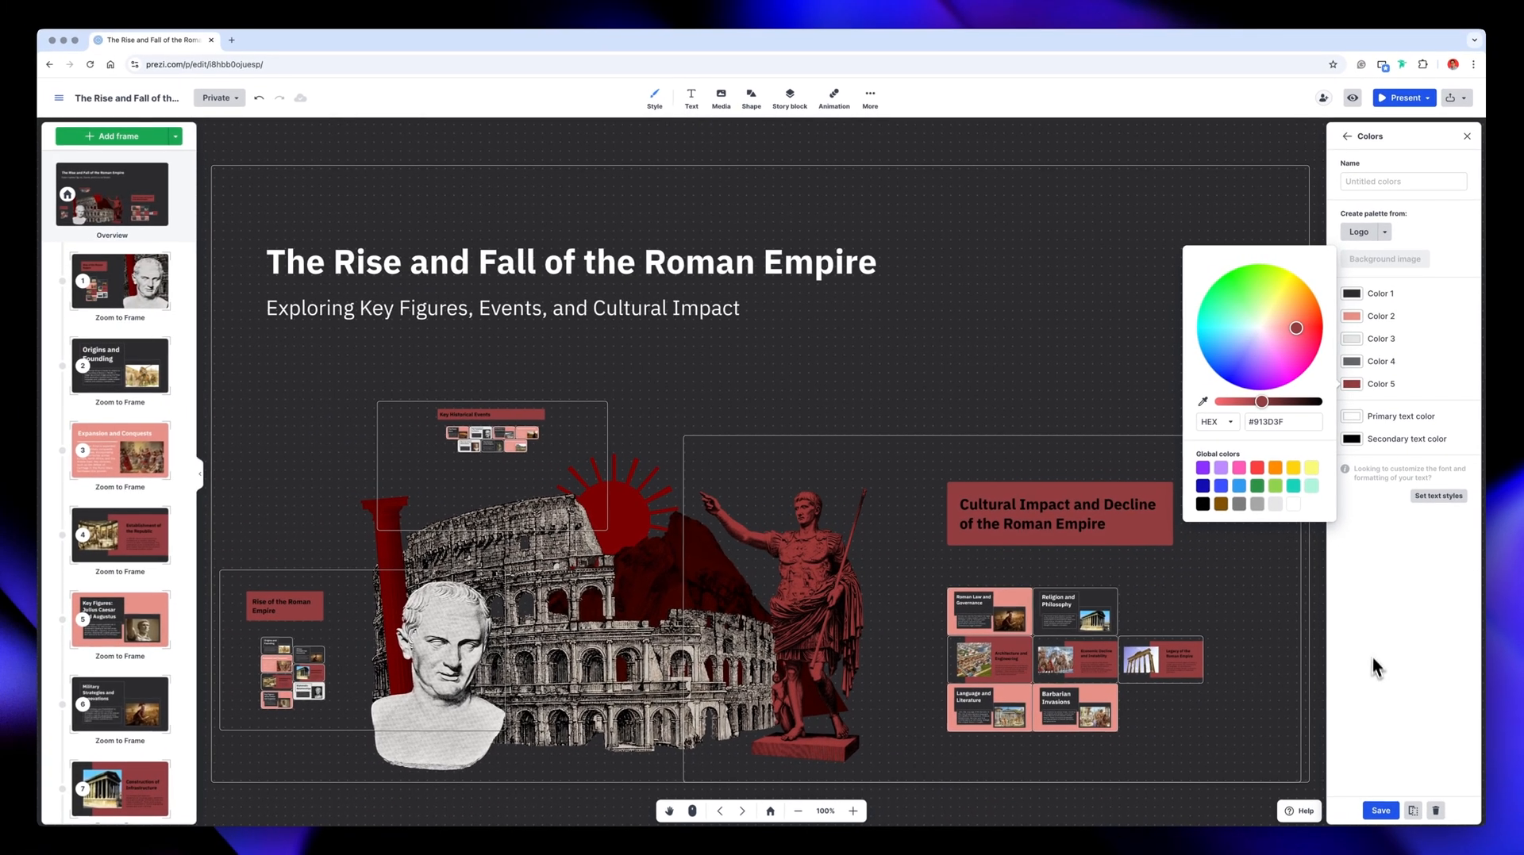
pyautogui.click(1380, 810)
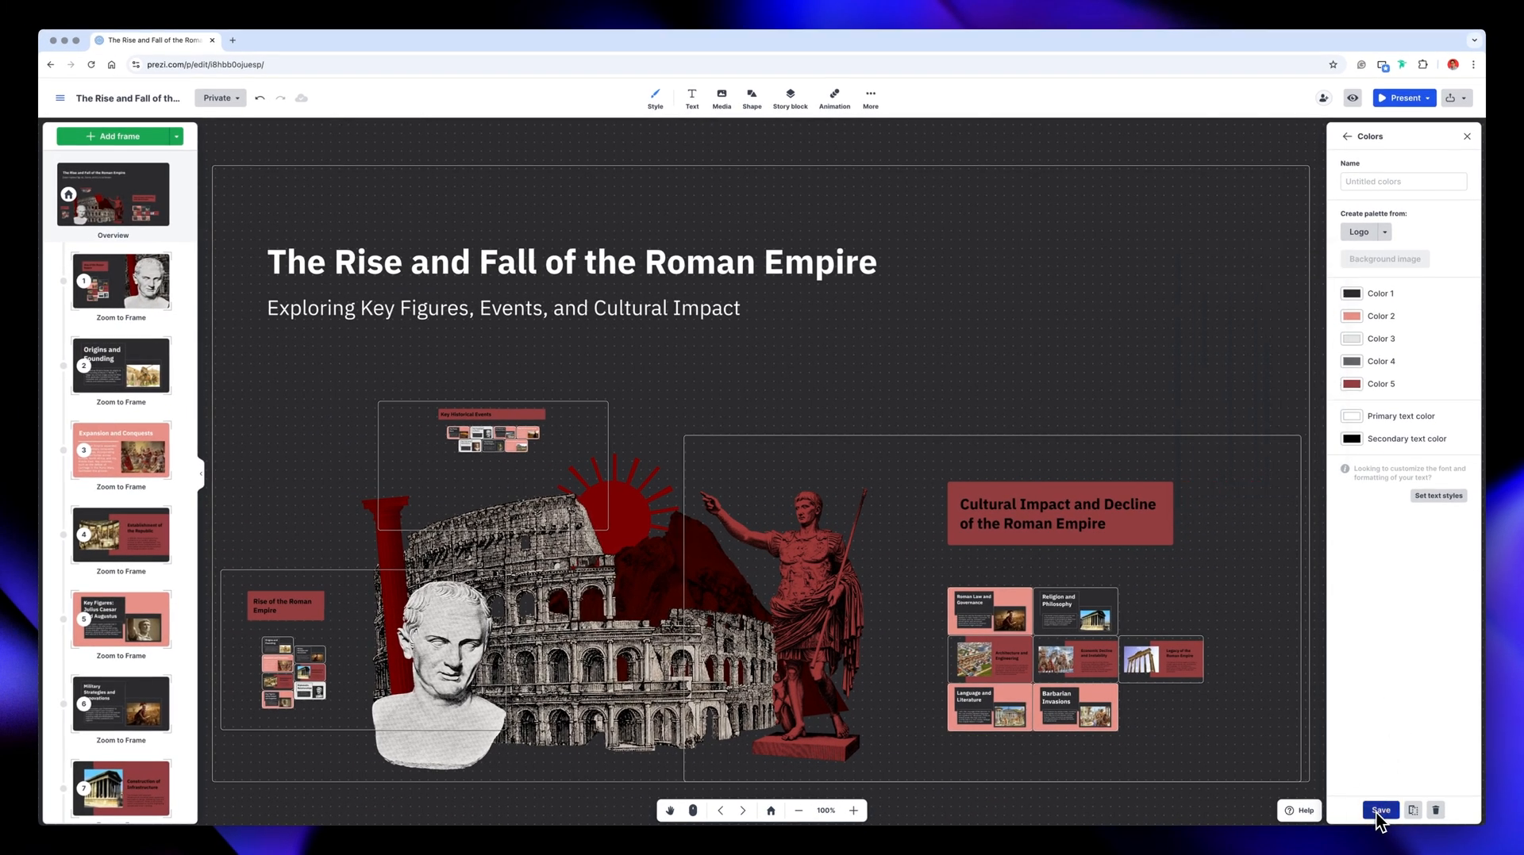
pyautogui.click(1382, 810)
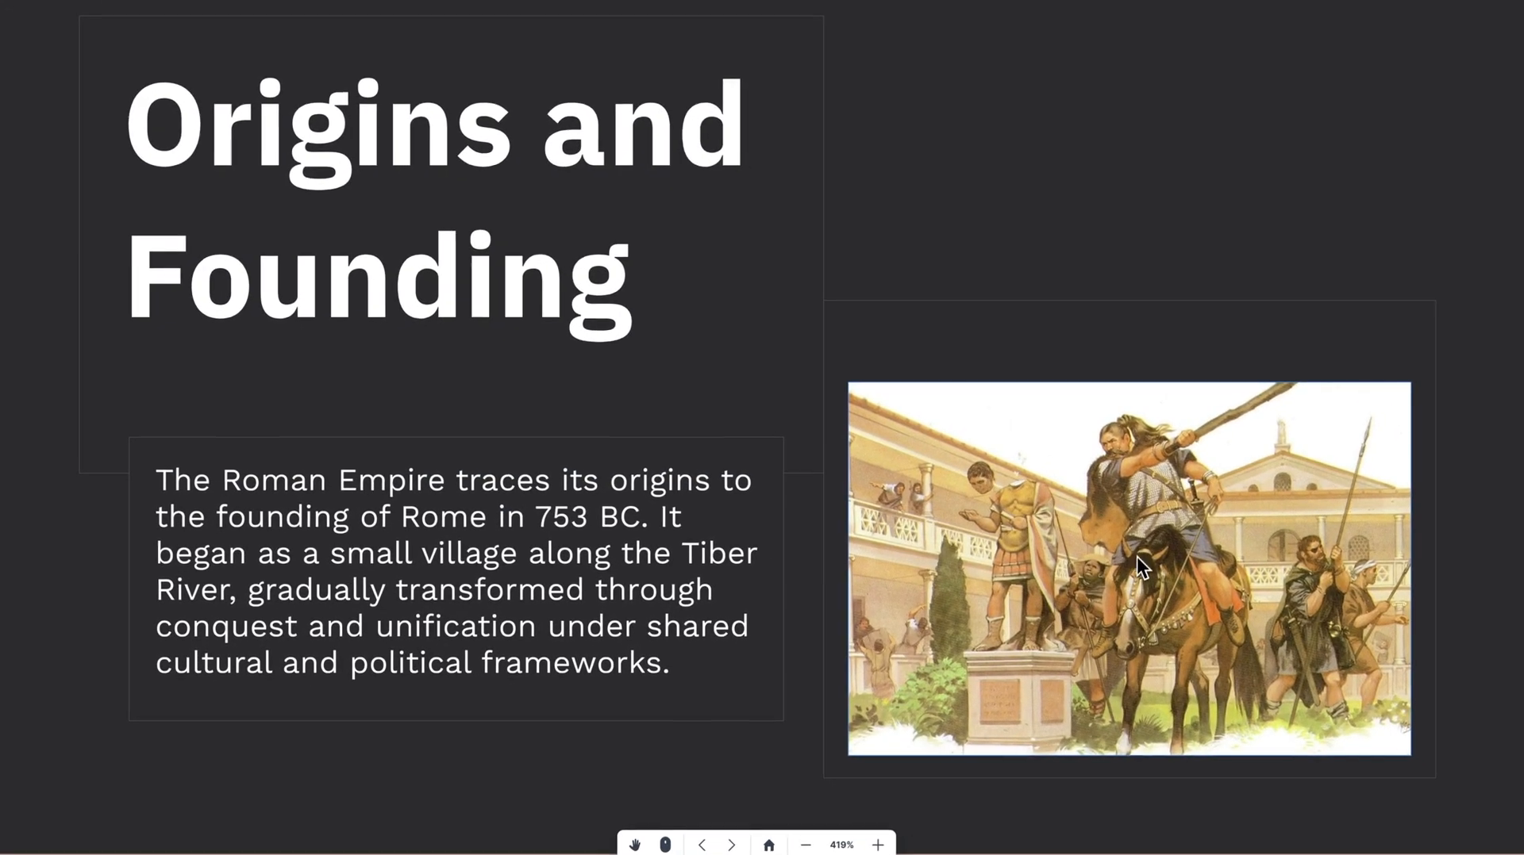
# - Replace the Origins and Founding painting with a recommended image
pyautogui.click(1141, 563)
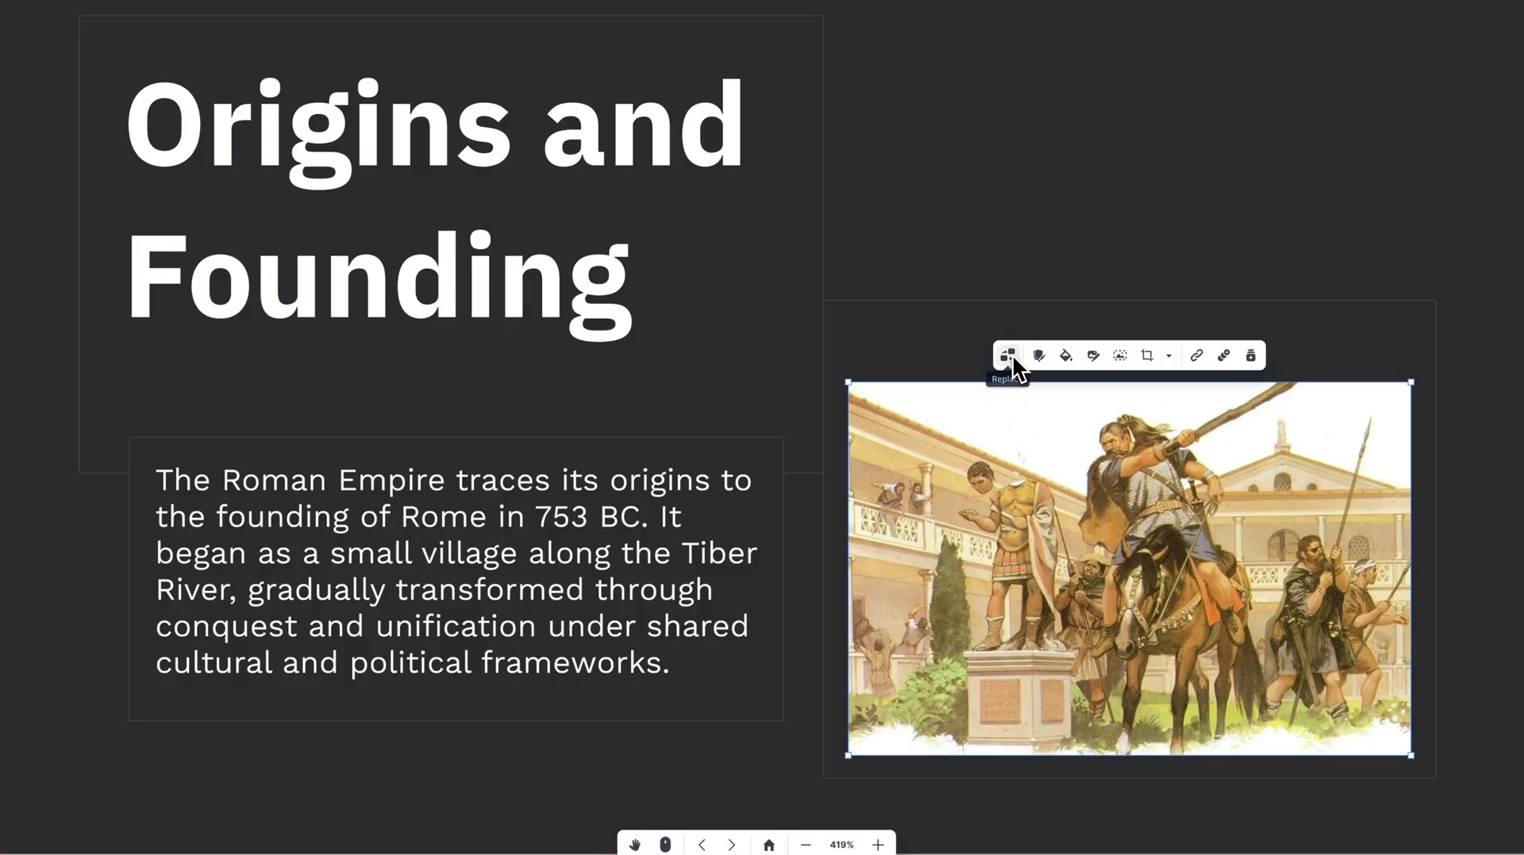
pyautogui.click(1007, 355)
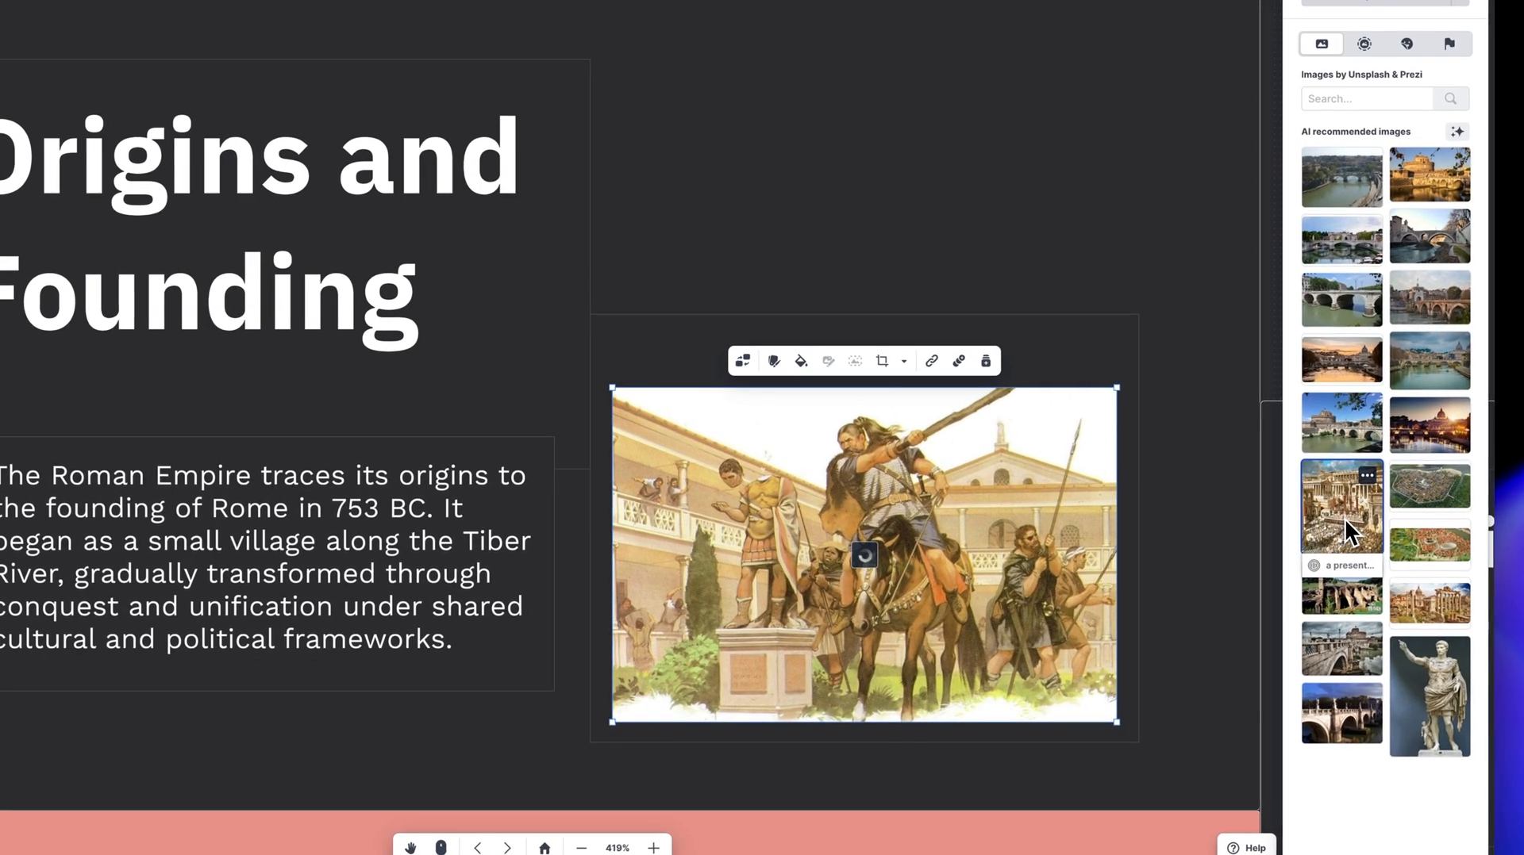
pyautogui.click(1341, 507)
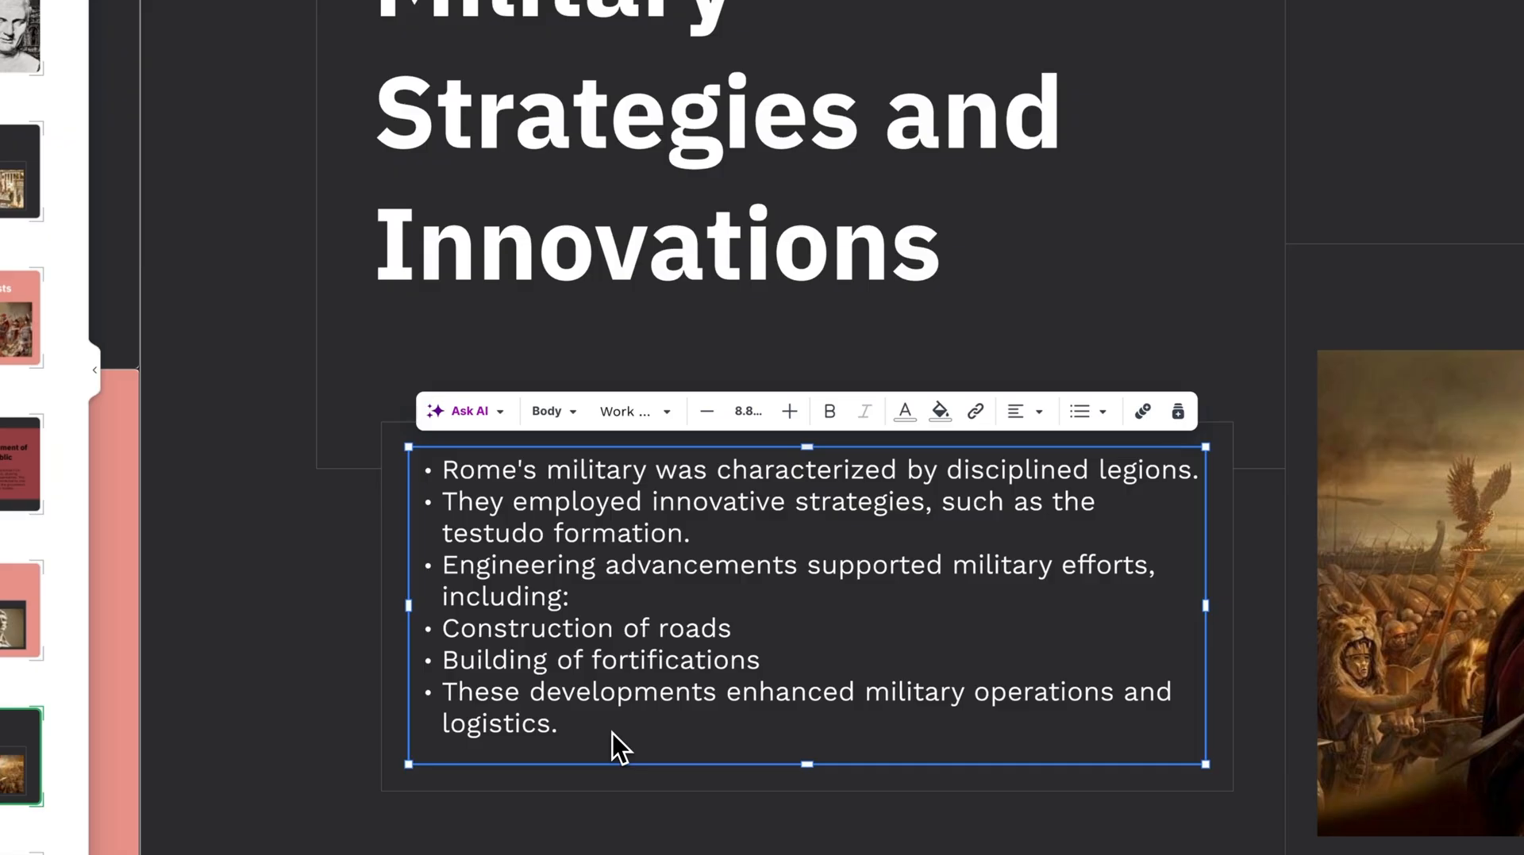
# - Simplify the Military Strategies body text with Ask AI into short lines with bold key phrases
pyautogui.press('ctrl+a')
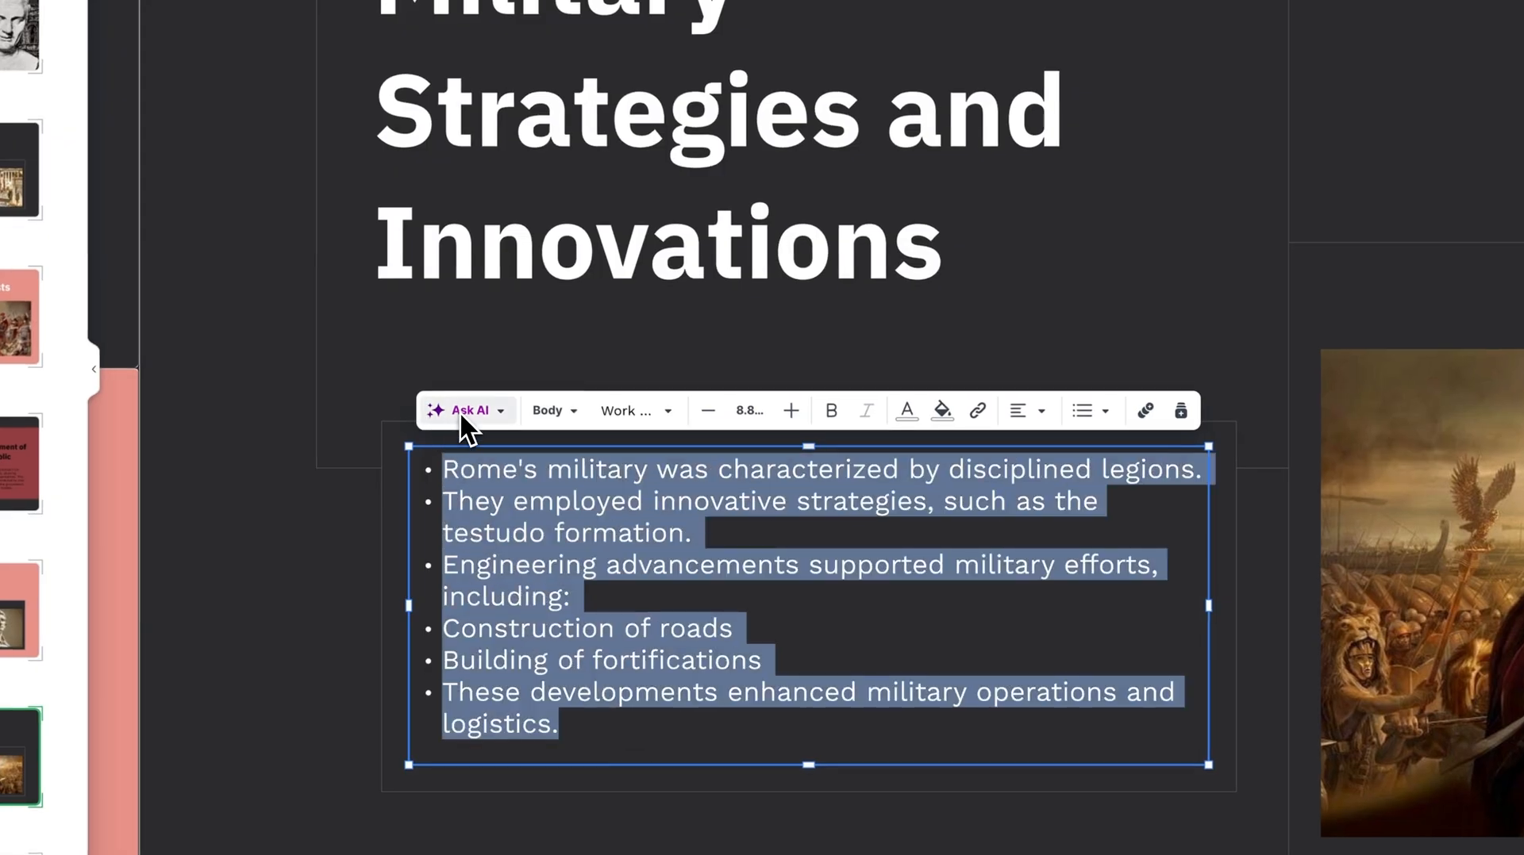
pyautogui.click(468, 411)
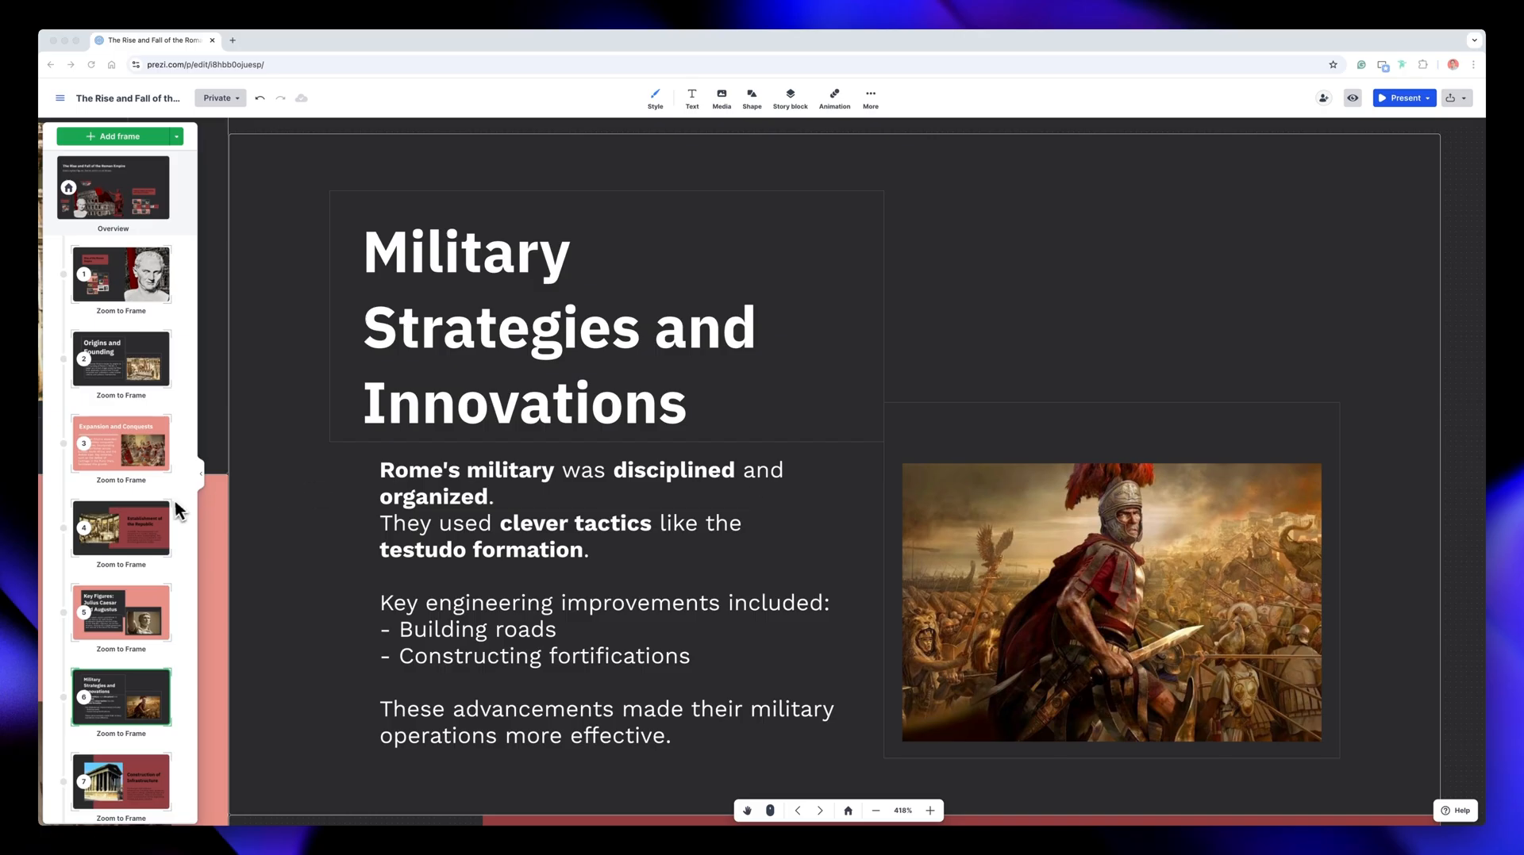
pyautogui.click(121, 445)
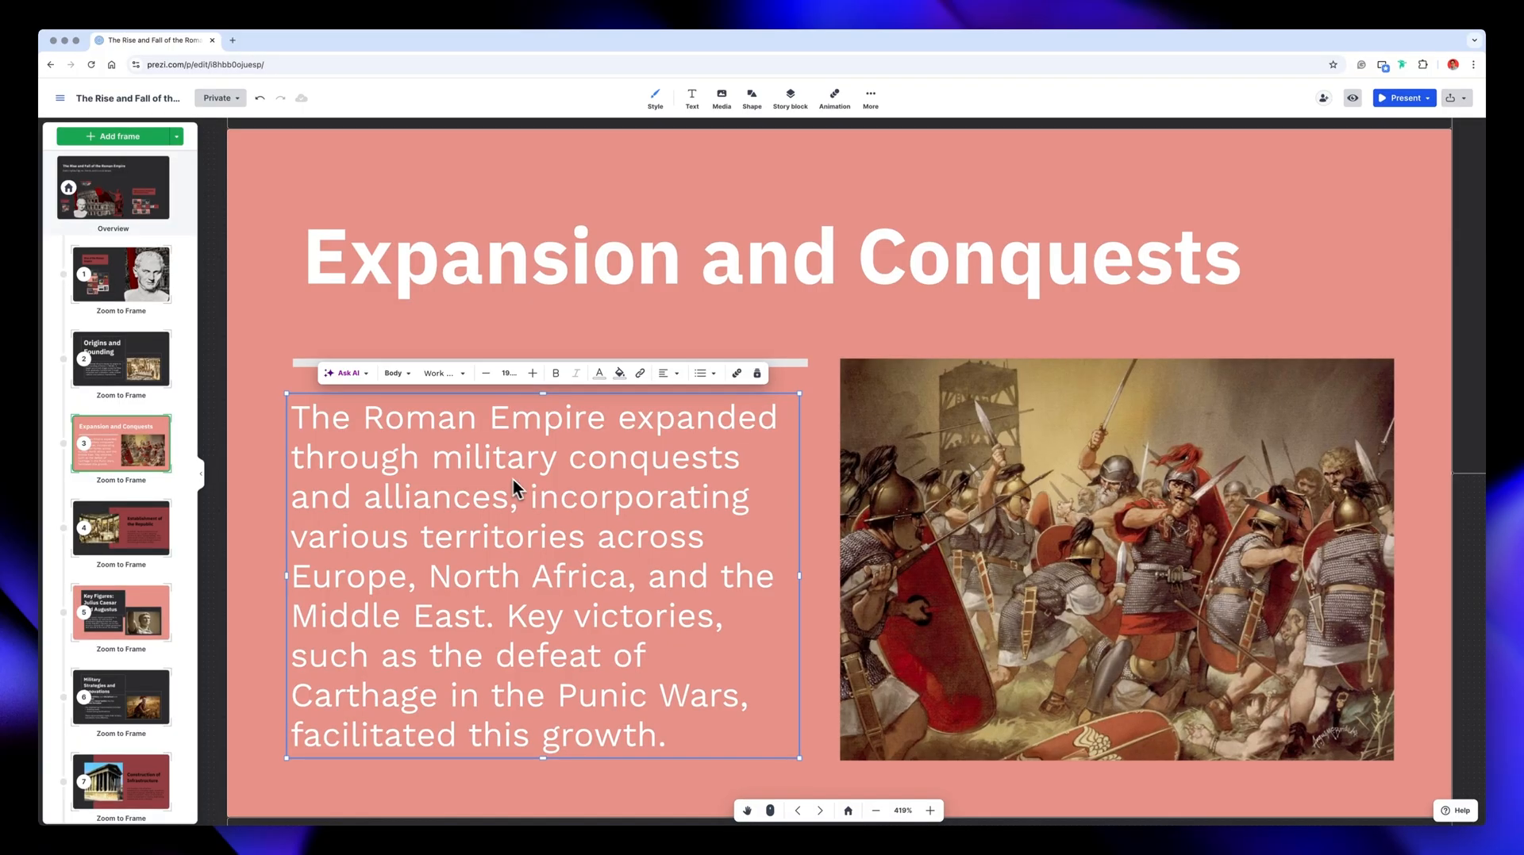
# - Use Ask AI to simplify the Expansion and Conquests paragraph
pyautogui.click(346, 373)
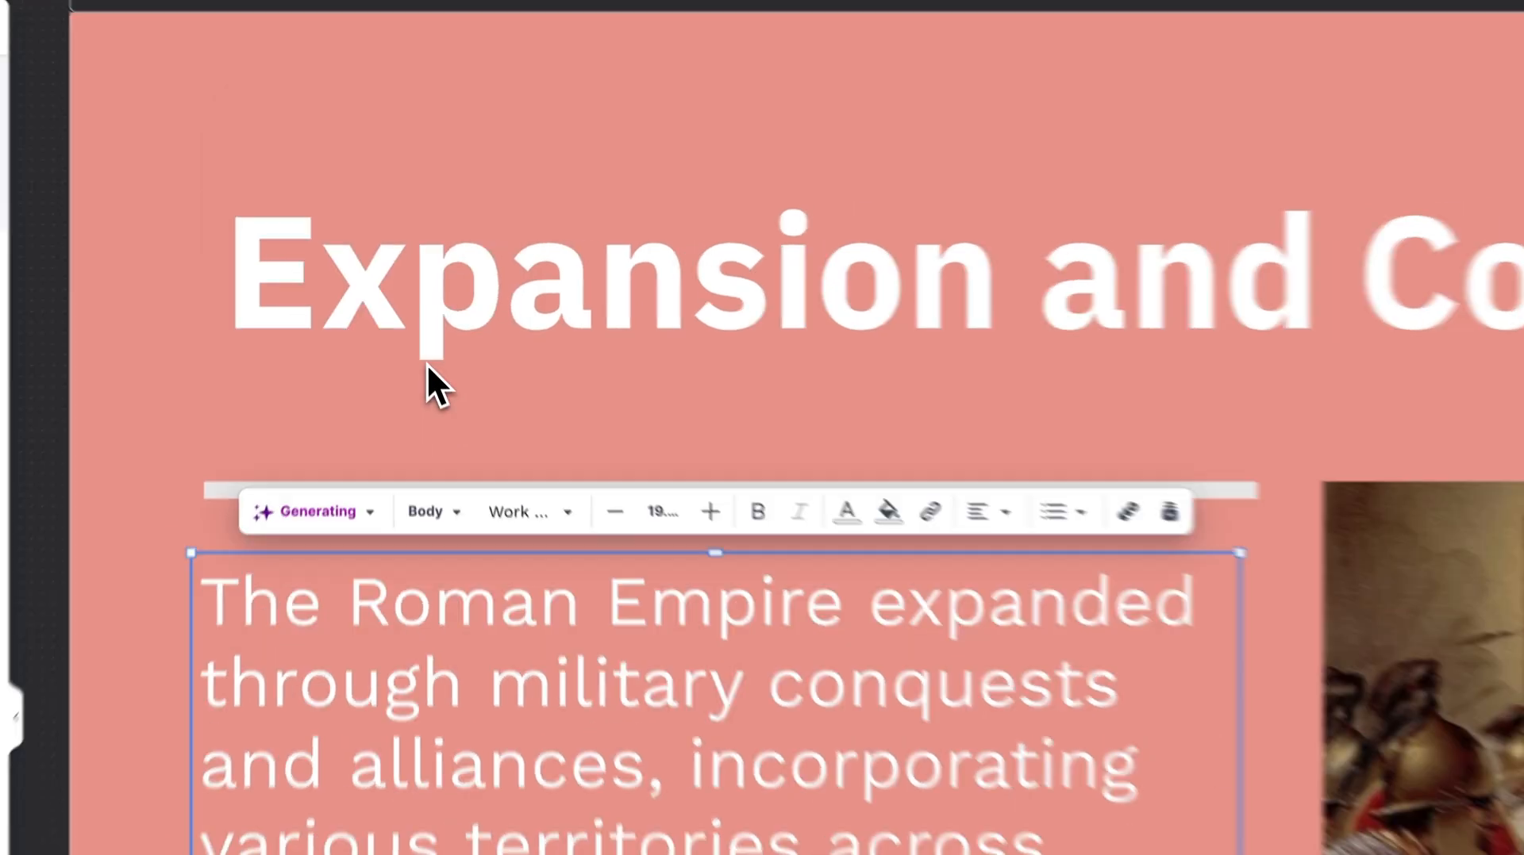
pyautogui.click(343, 430)
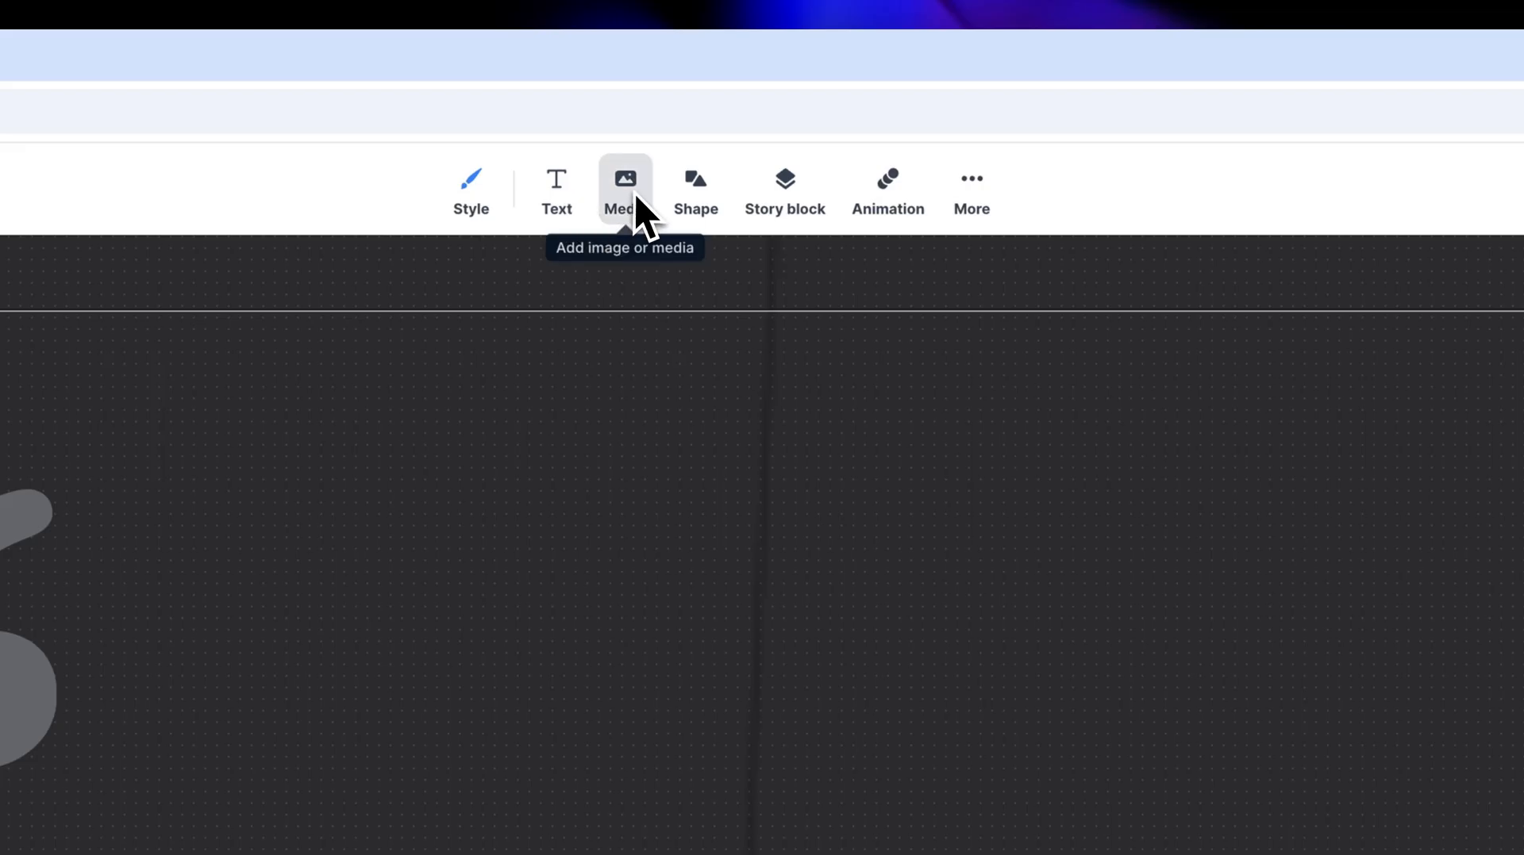
# - Insert the golden Julius Caesar bust image from the image search
pyautogui.click(624, 179)
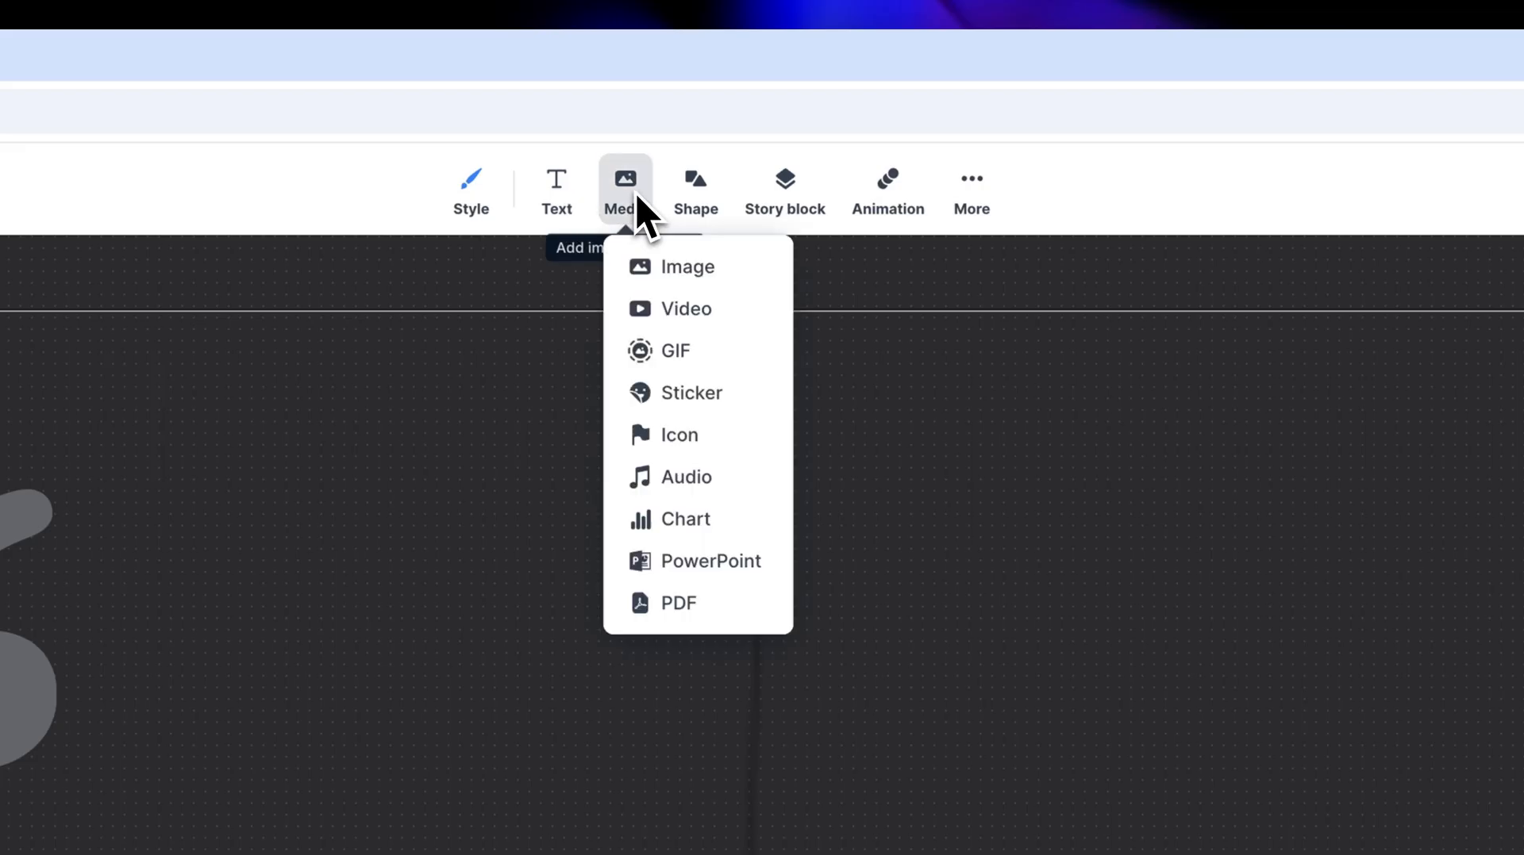
pyautogui.moveTo(733, 363)
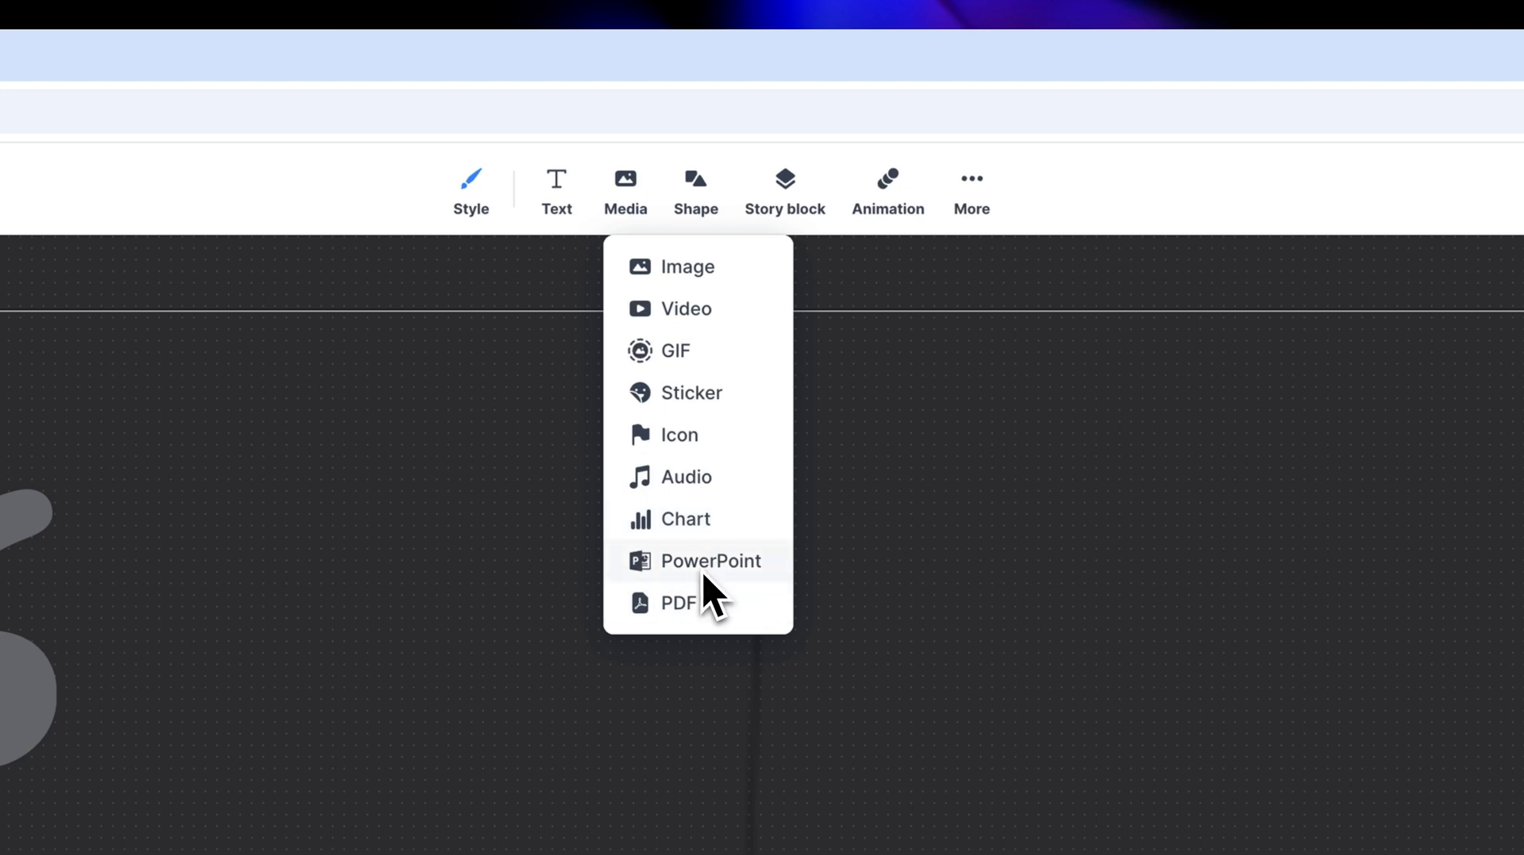
pyautogui.click(698, 297)
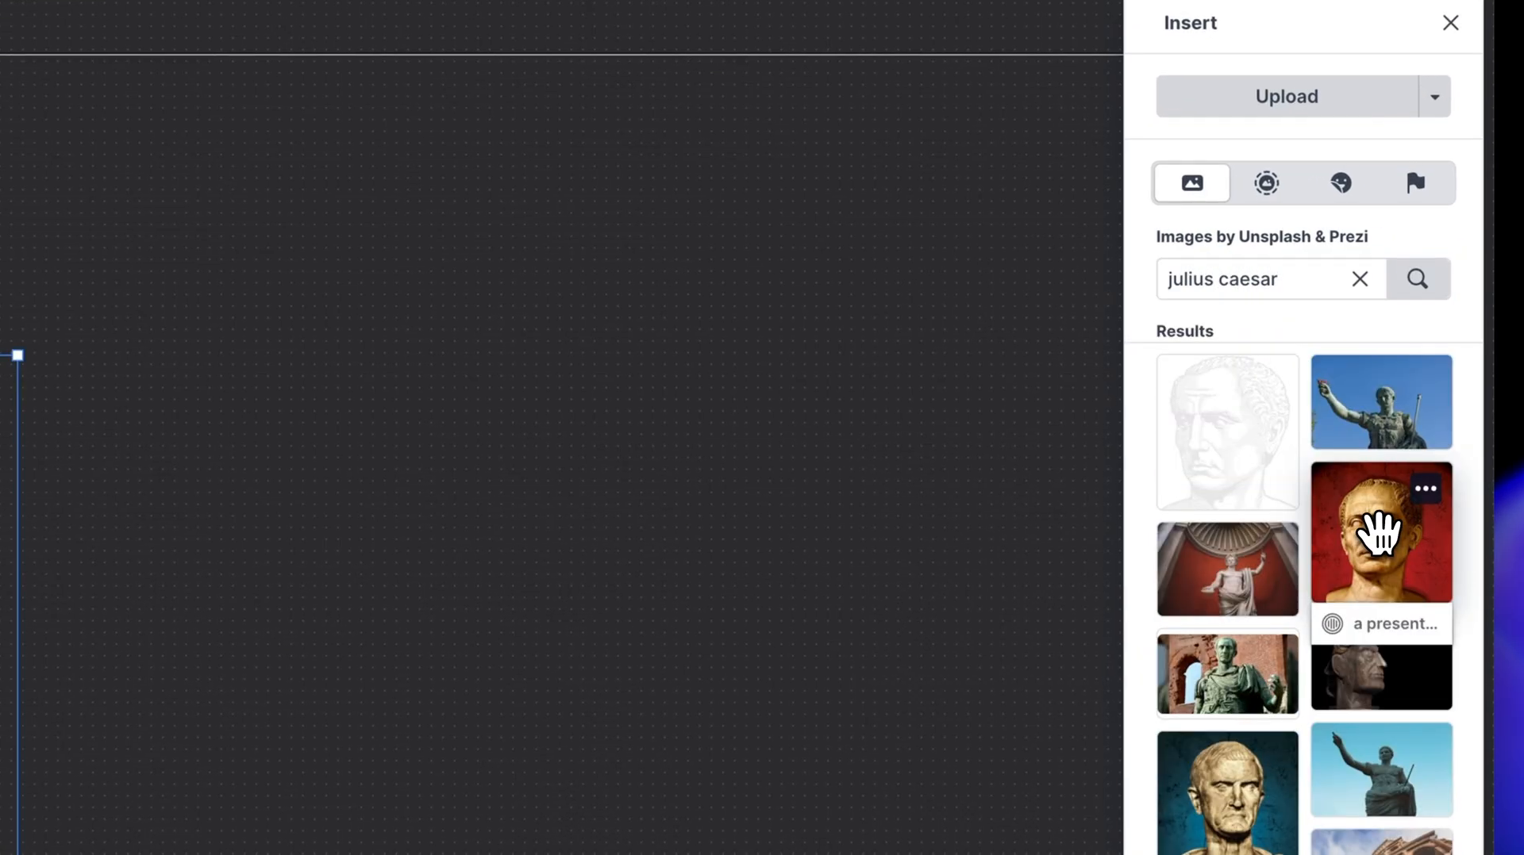
pyautogui.click(1381, 530)
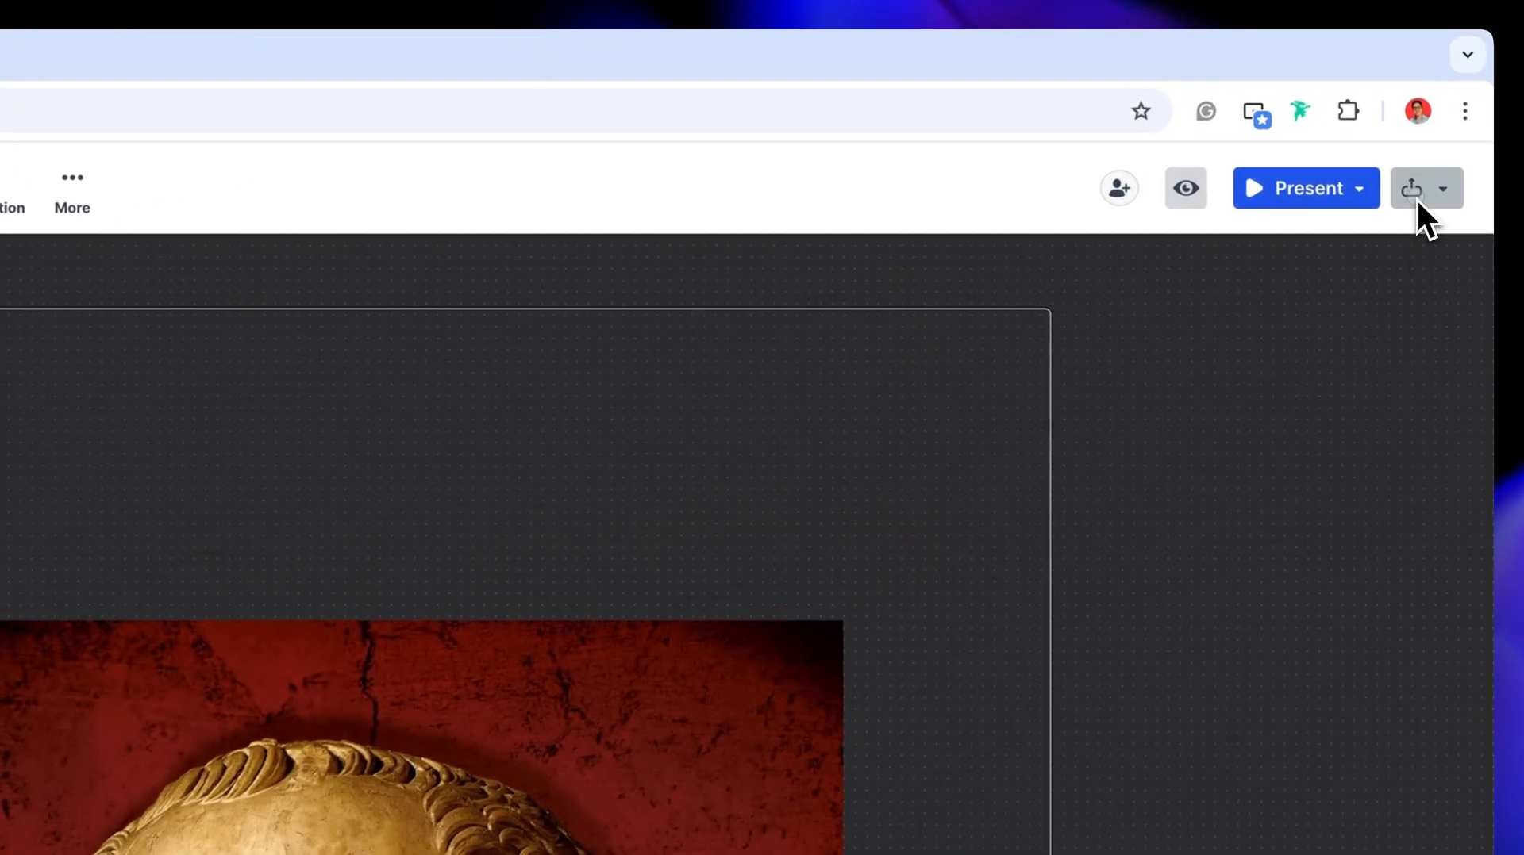
# - Choose a sharing option from the share/export dropdown, reaching the pricing page
pyautogui.click(1413, 188)
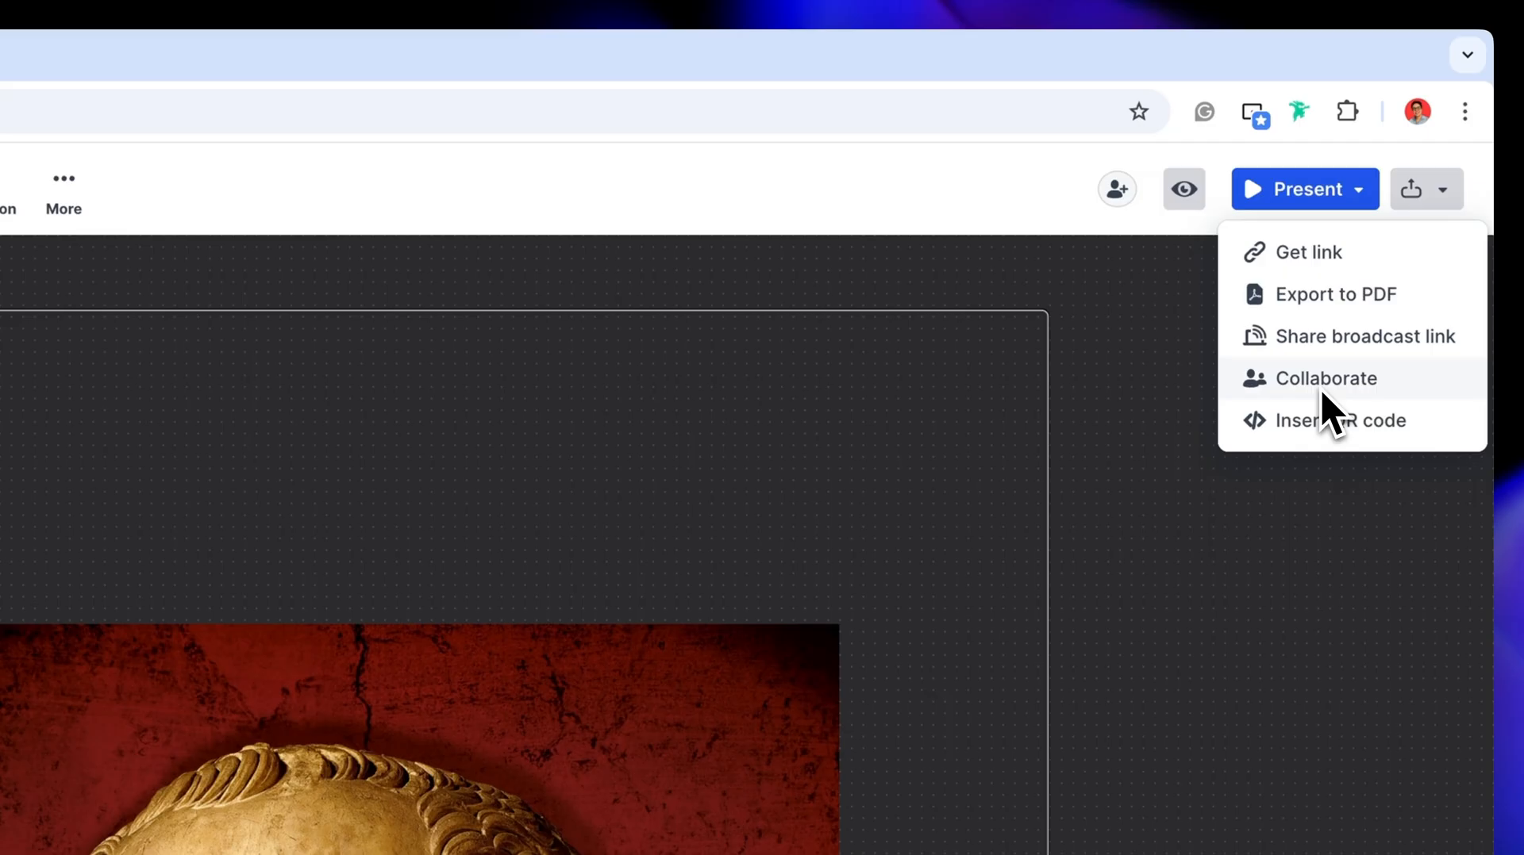
pyautogui.click(1326, 378)
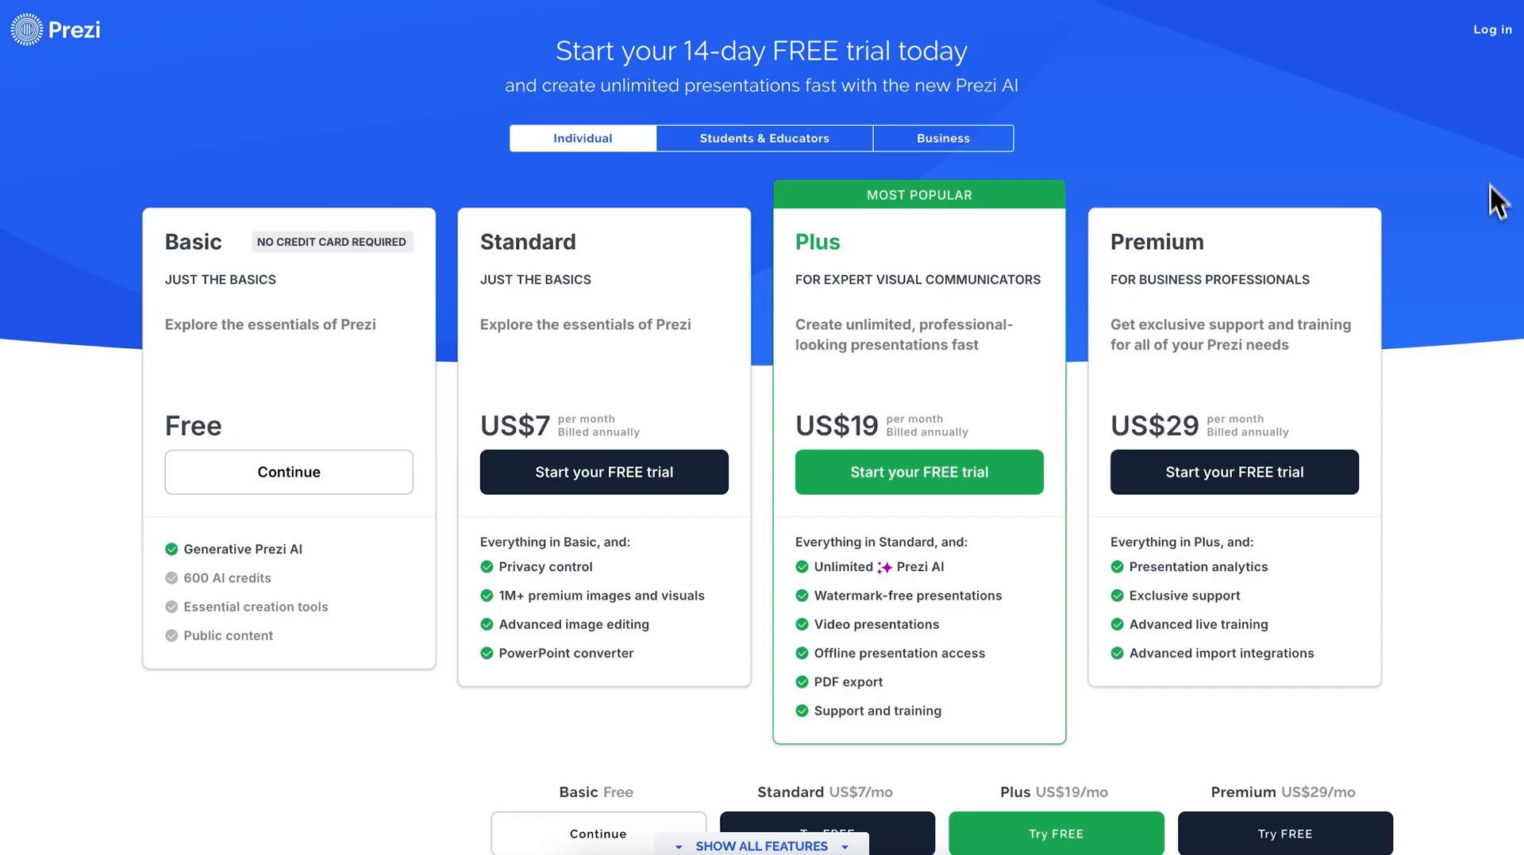
pyautogui.moveTo(980, 443)
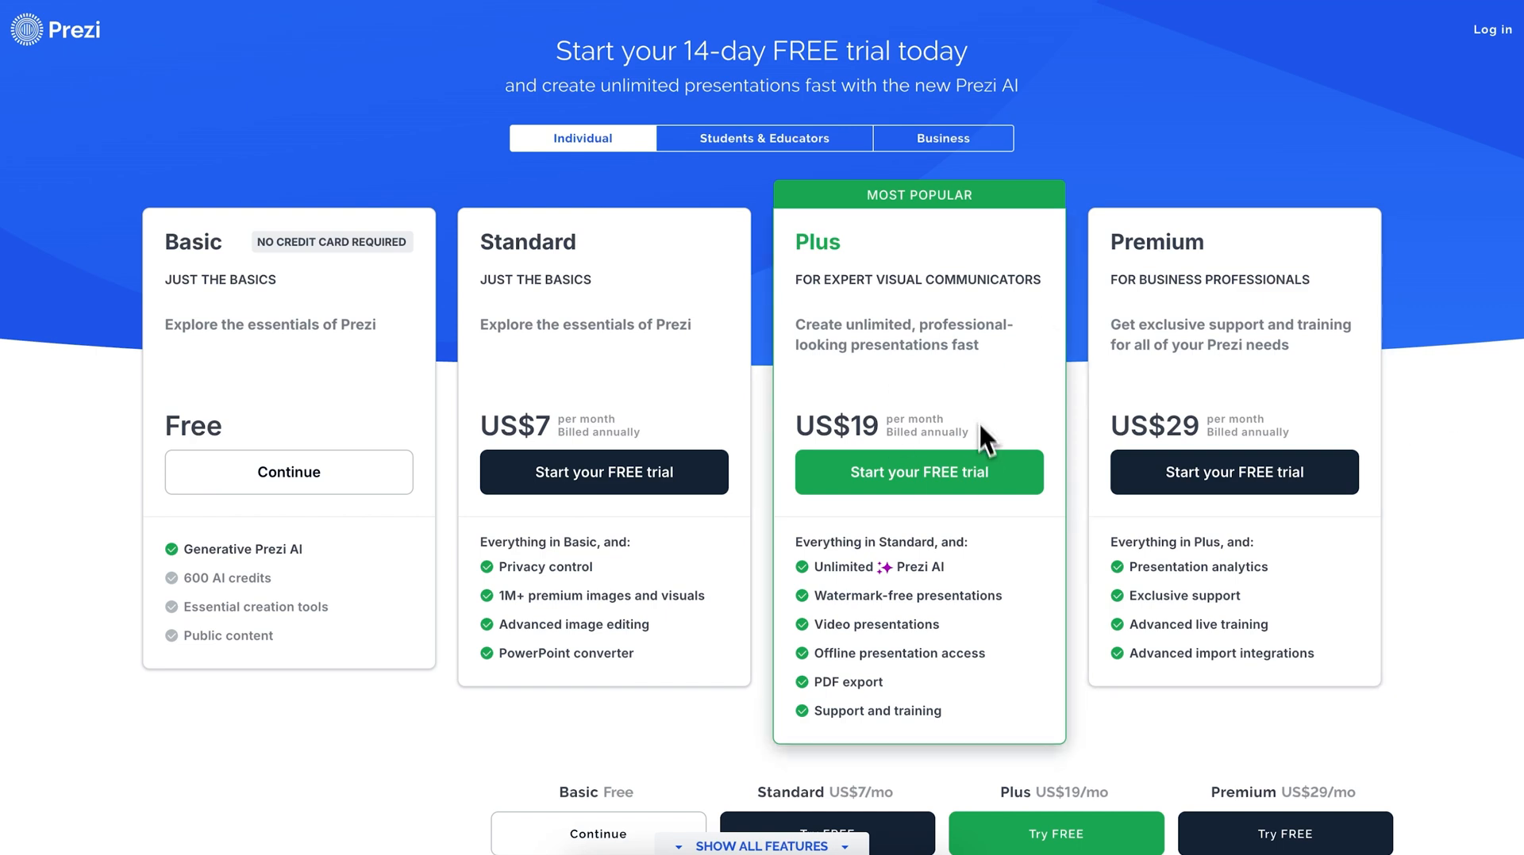
# - View the Students & Educators plans, then return to the editor's main menu
pyautogui.click(764, 138)
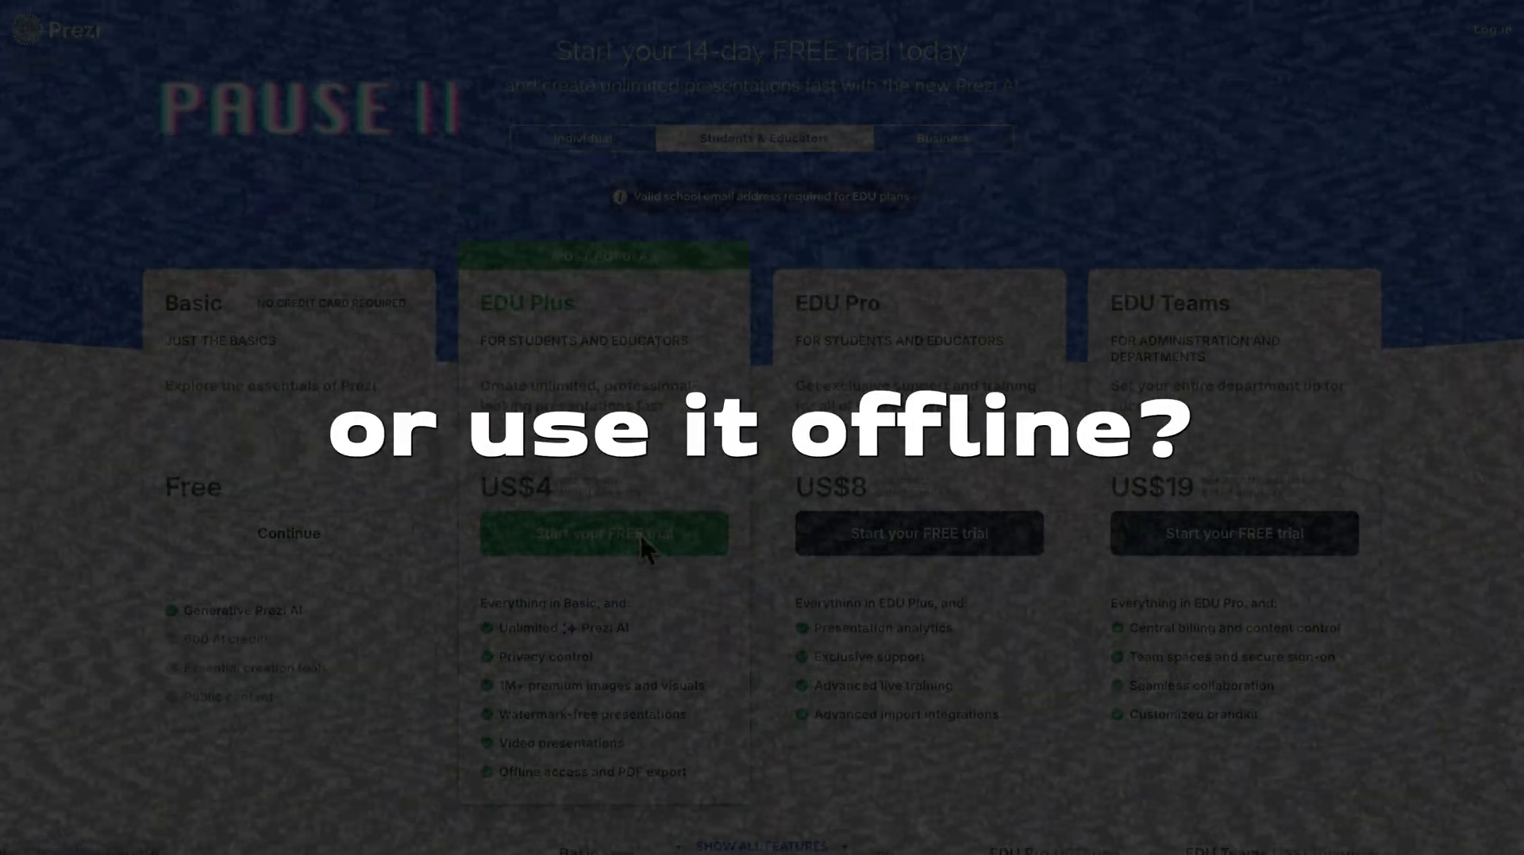
pyautogui.click(77, 187)
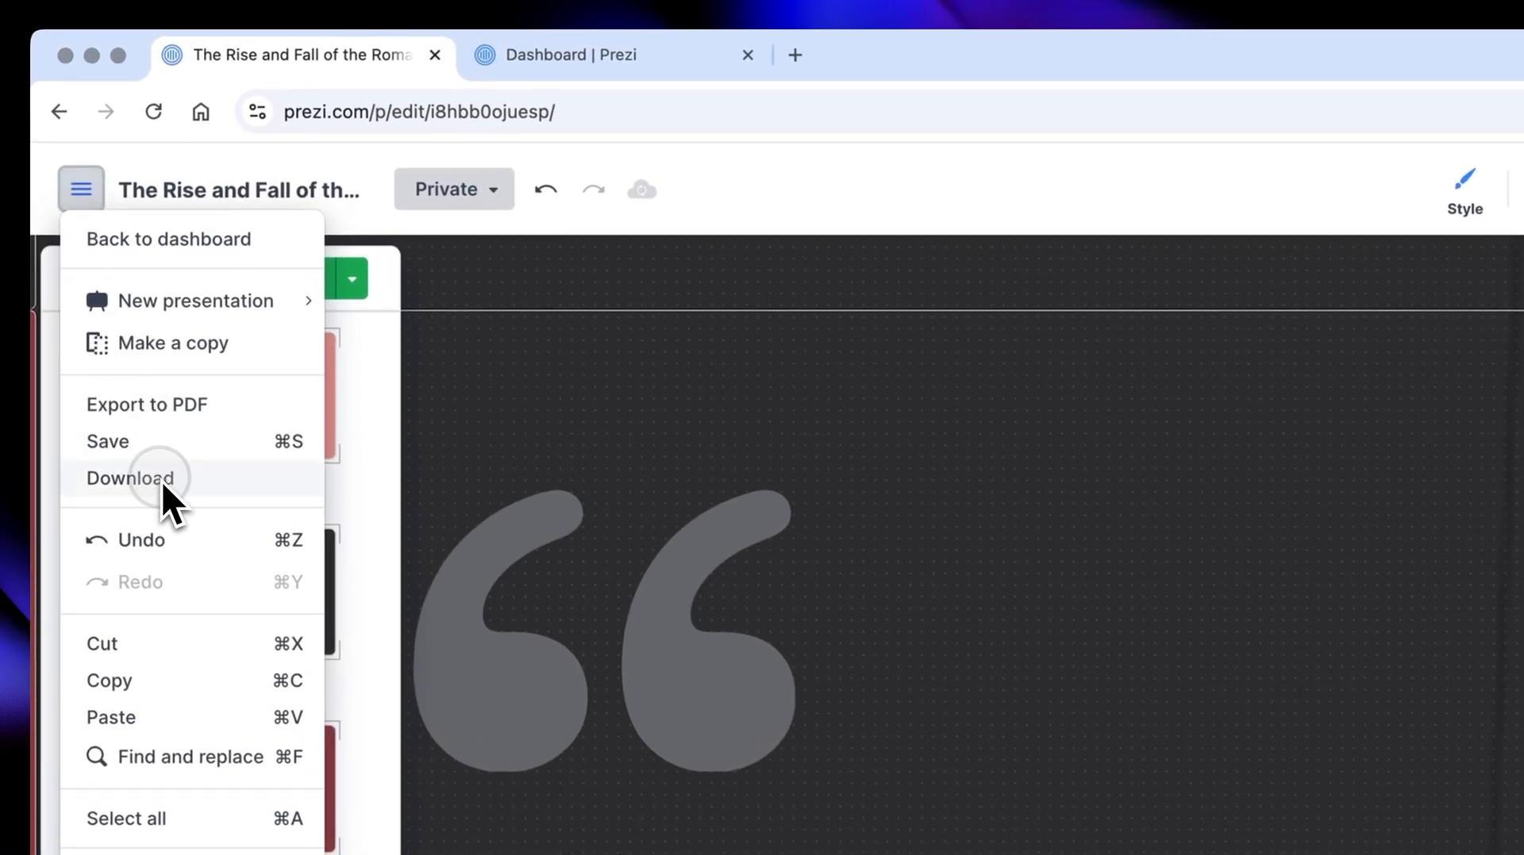
# - Export 'The Rise and Fall of the Roman Empire' offline for Windows and Mac
pyautogui.click(130, 478)
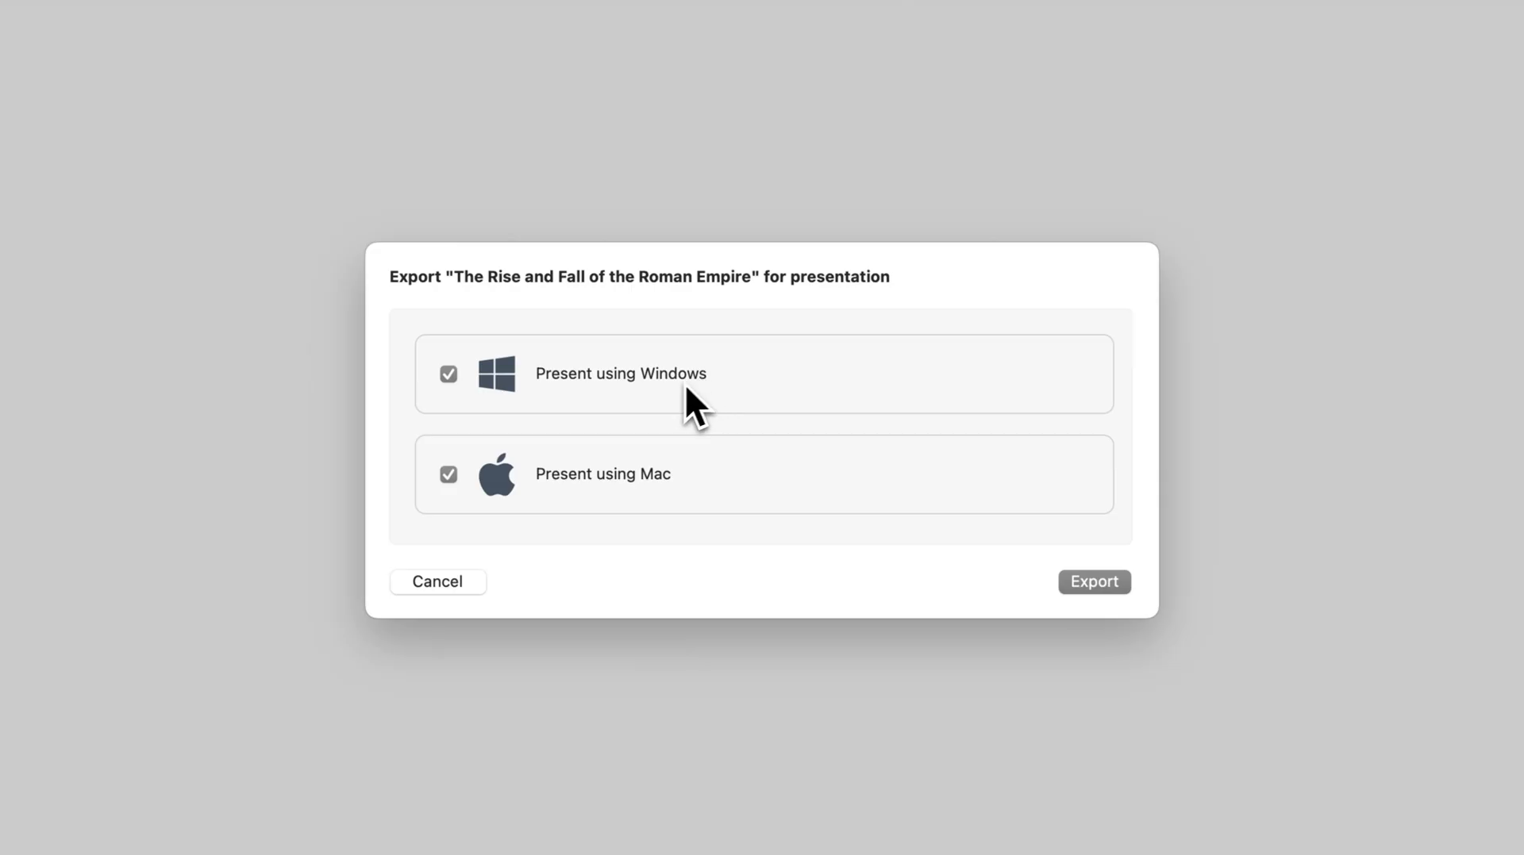
pyautogui.click(1094, 582)
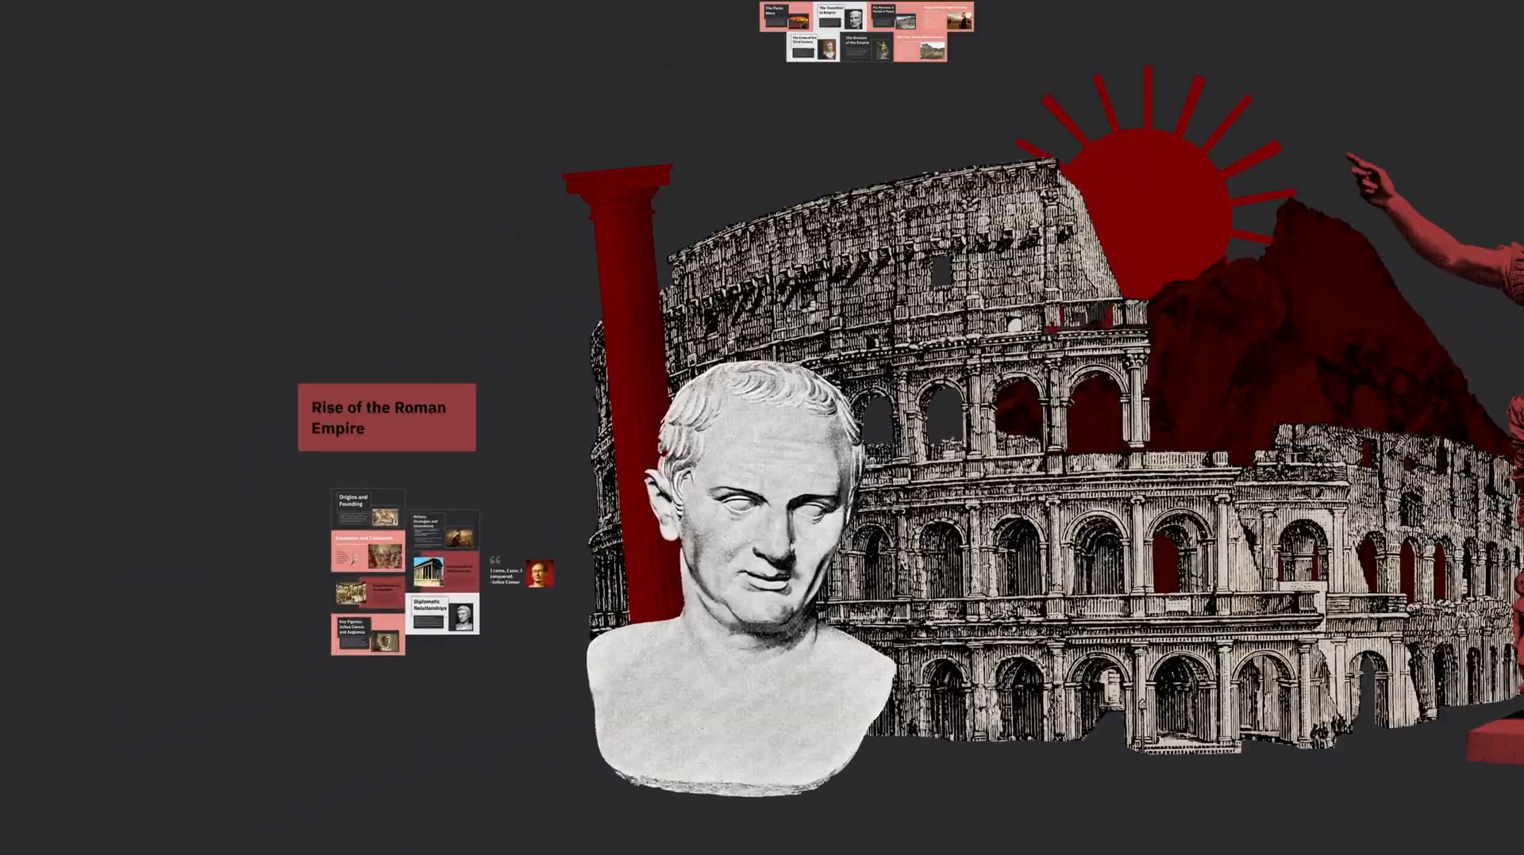